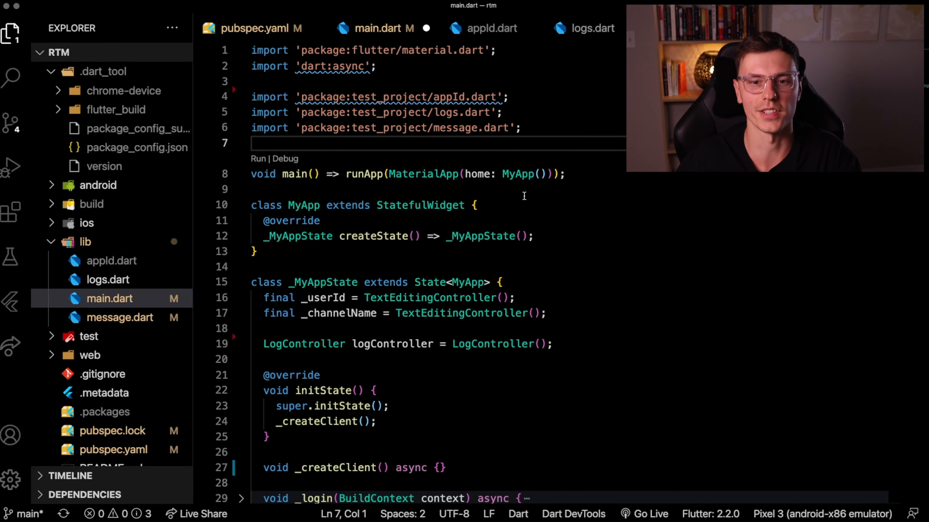
pyautogui.moveTo(375, 236)
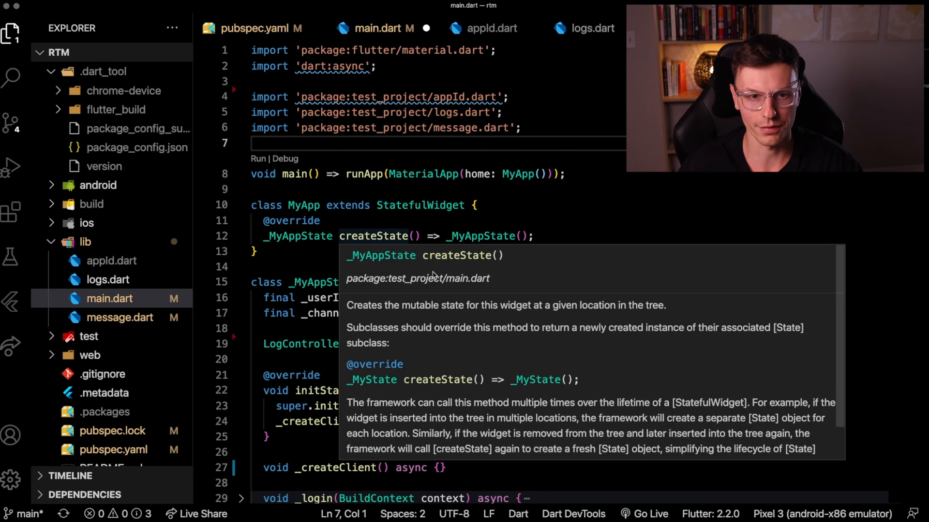
# Review main.dart, then logs.dart's addLog method and the message.dart screen file
pyautogui.scroll(-3)
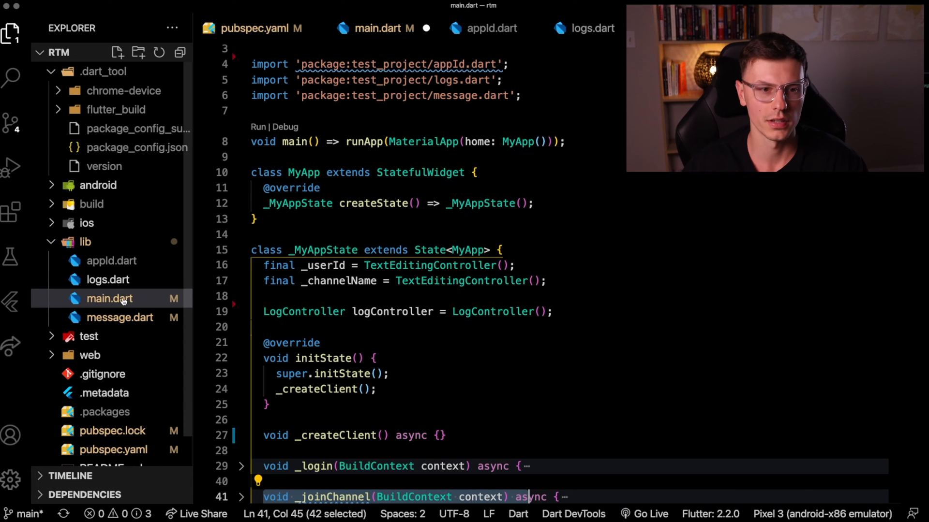
pyautogui.click(108, 280)
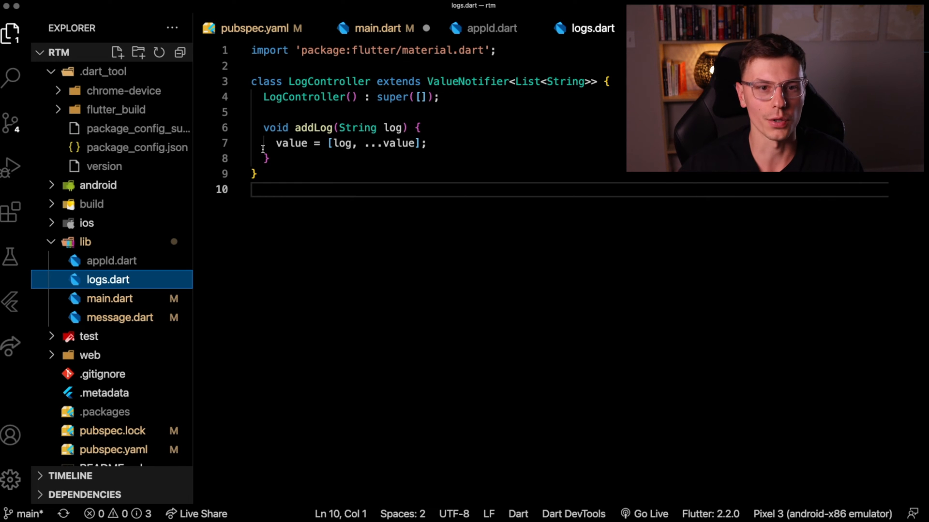
pyautogui.moveTo(257, 127); pyautogui.dragTo(270, 158)
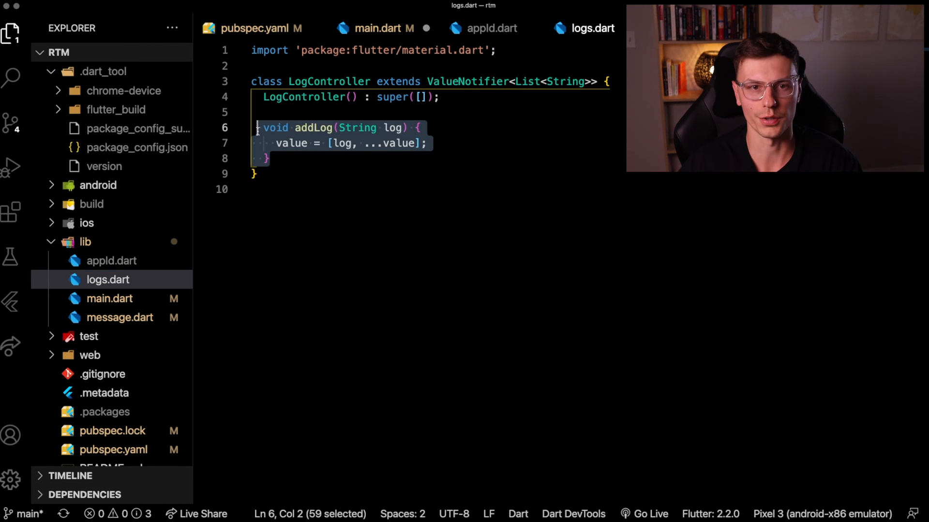
pyautogui.click(119, 317)
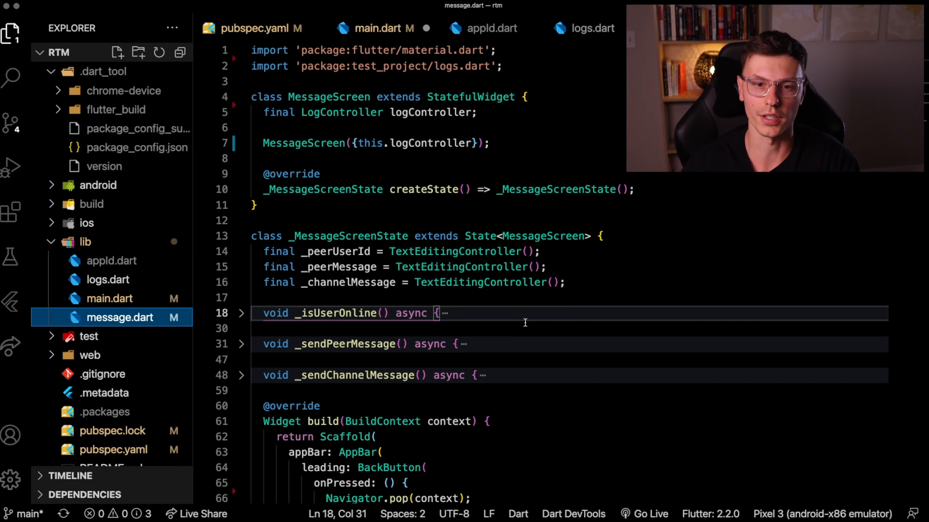
pyautogui.moveTo(279, 313)
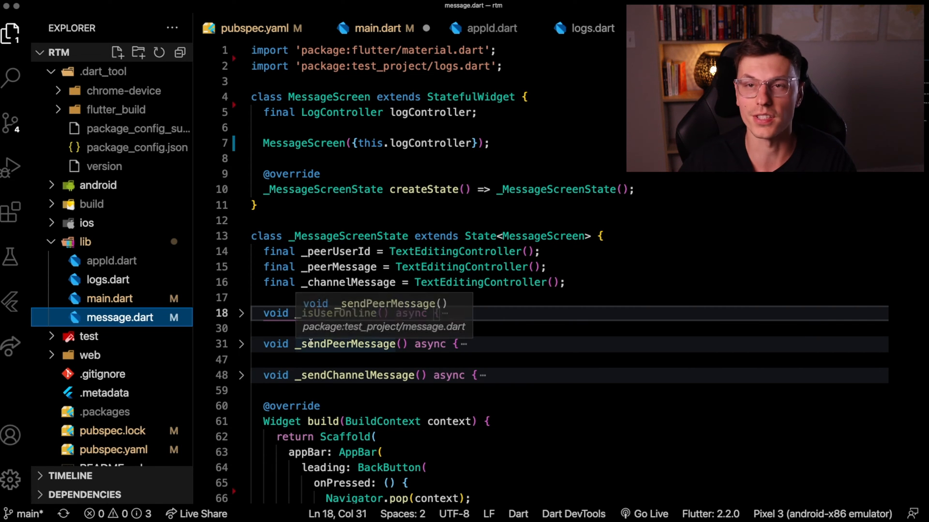
pyautogui.moveTo(315, 372)
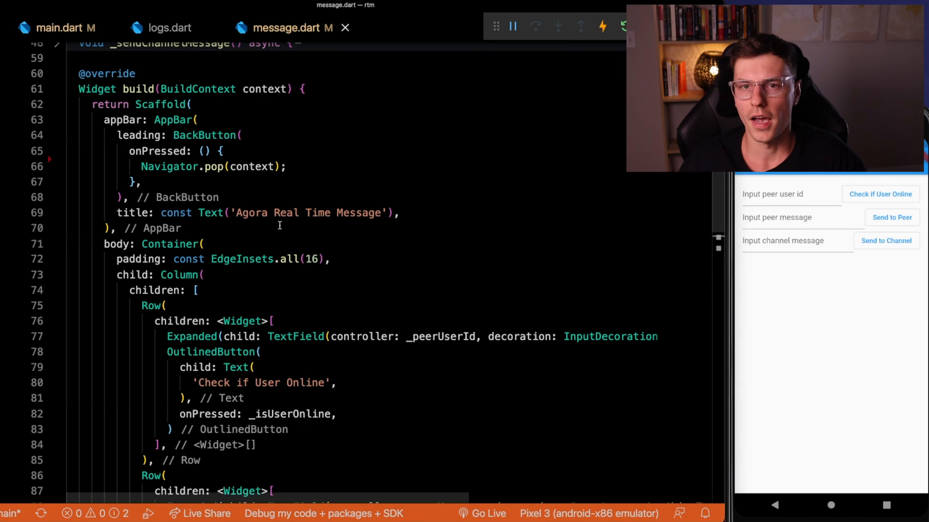
pyautogui.moveTo(210, 213)
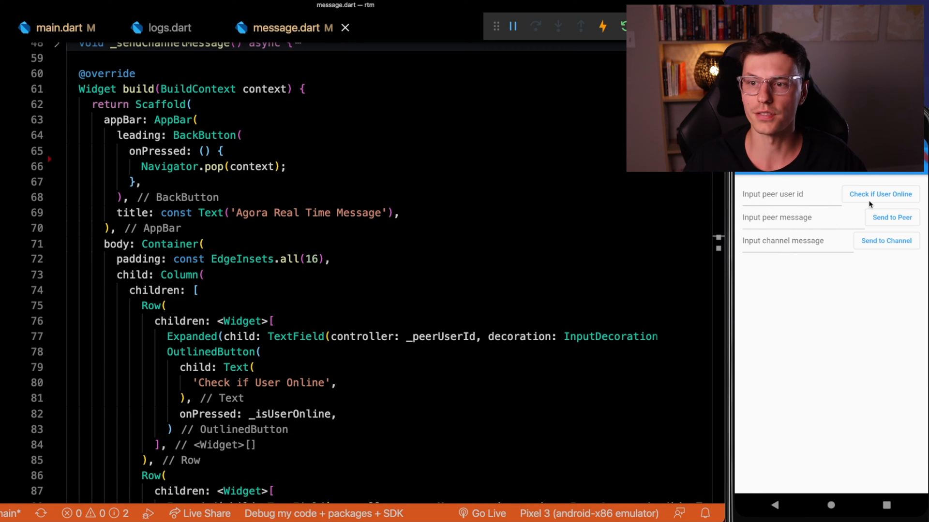
# Scroll through message.dart's build method to review the message screen layout
pyautogui.scroll(-3)
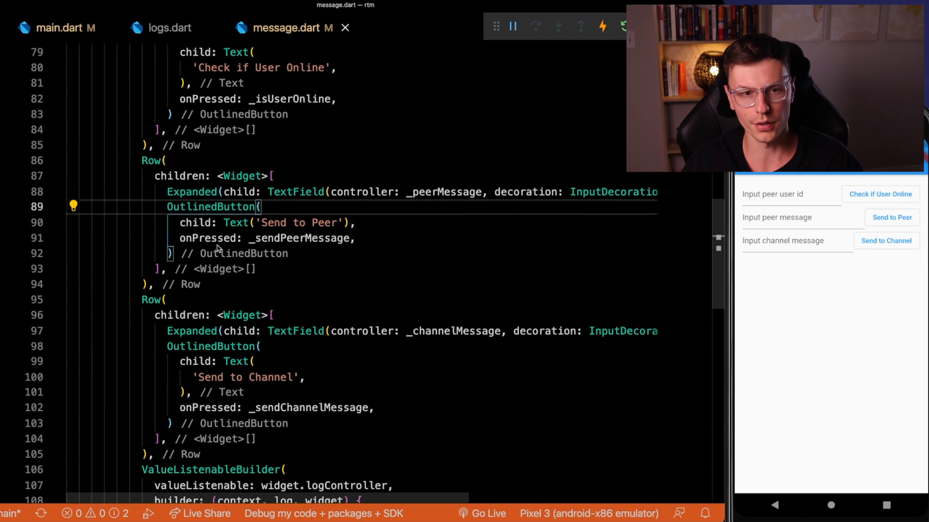
pyautogui.scroll(-3)
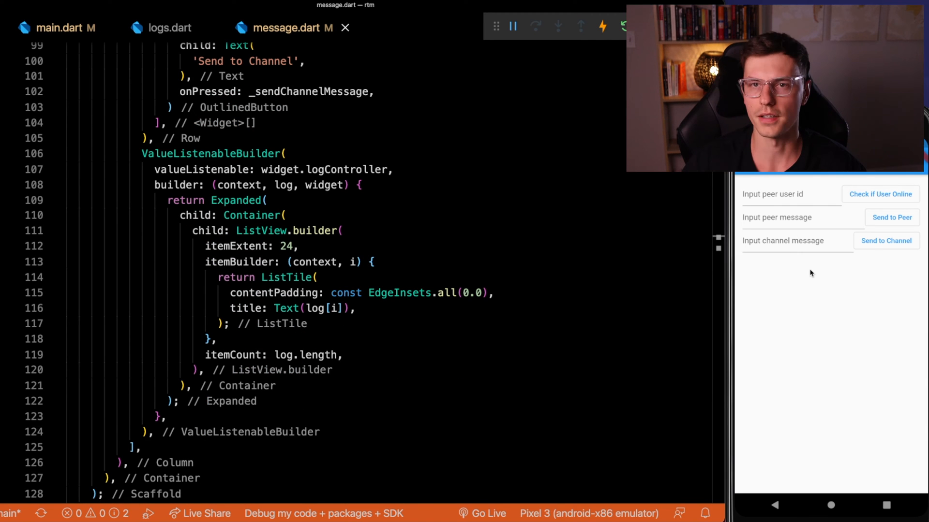
pyautogui.moveTo(800, 295)
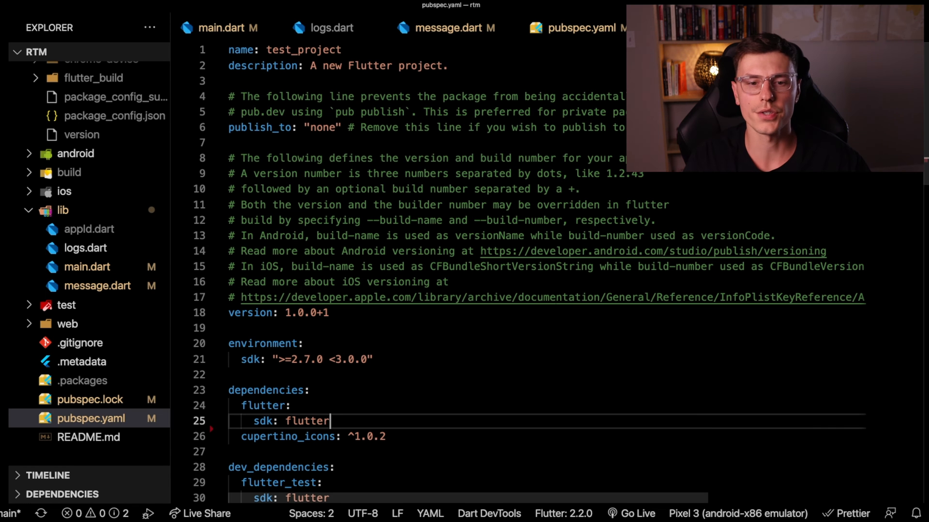
# Add the agora RTM package via Pubspec Assist from the command palette
pyautogui.press('Cmd+Shift+P')
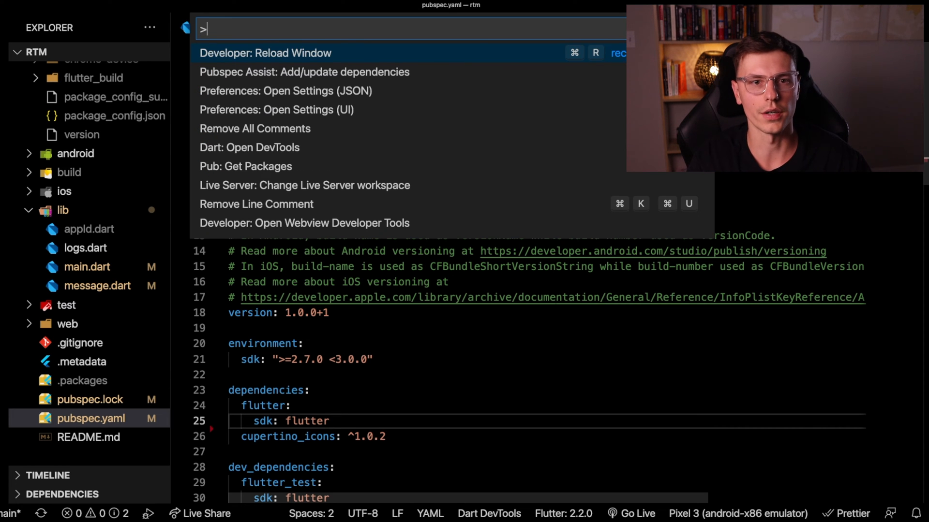
pyautogui.write('agora')
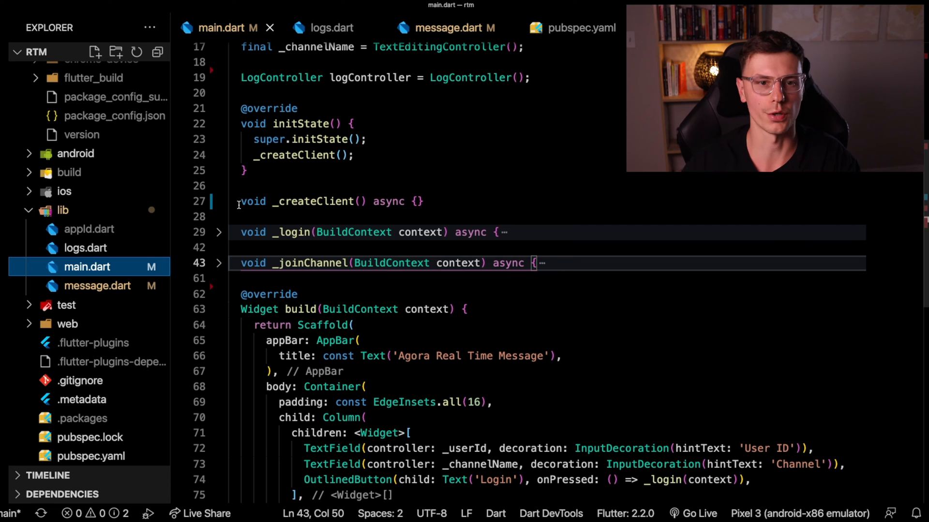
pyautogui.moveTo(312, 201)
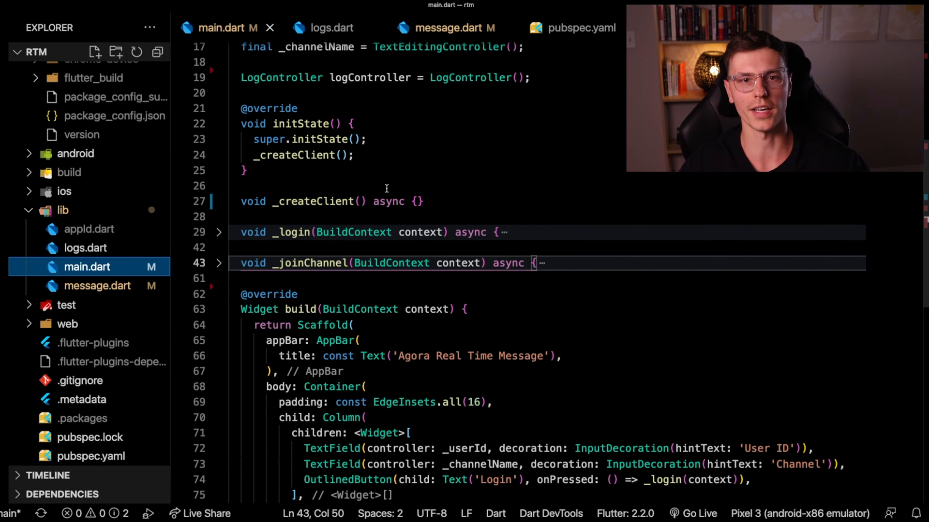
# Declare AgoraRtmClient _client and AgoraRtmChannel _channel fields and create the client from appId
pyautogui.write('AgoraRtmClient _client;')
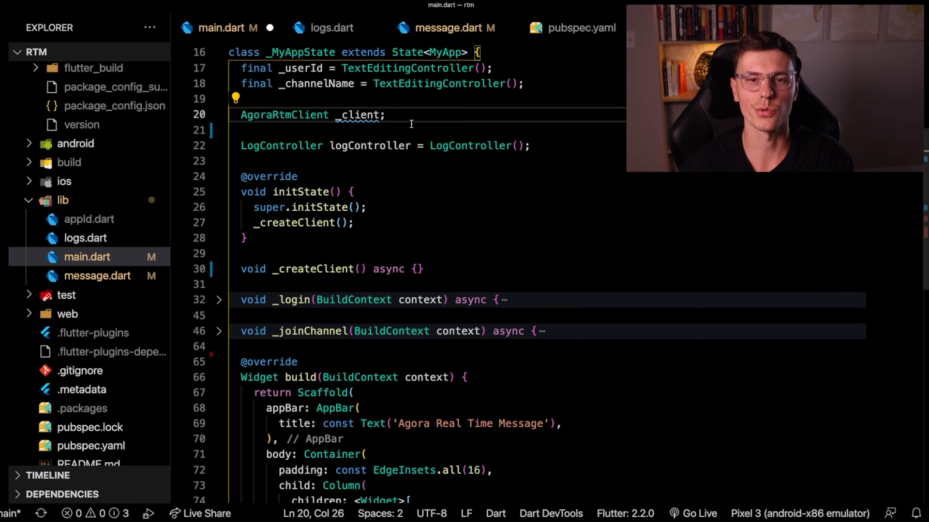
pyautogui.write('AgoraRtmChannel _')
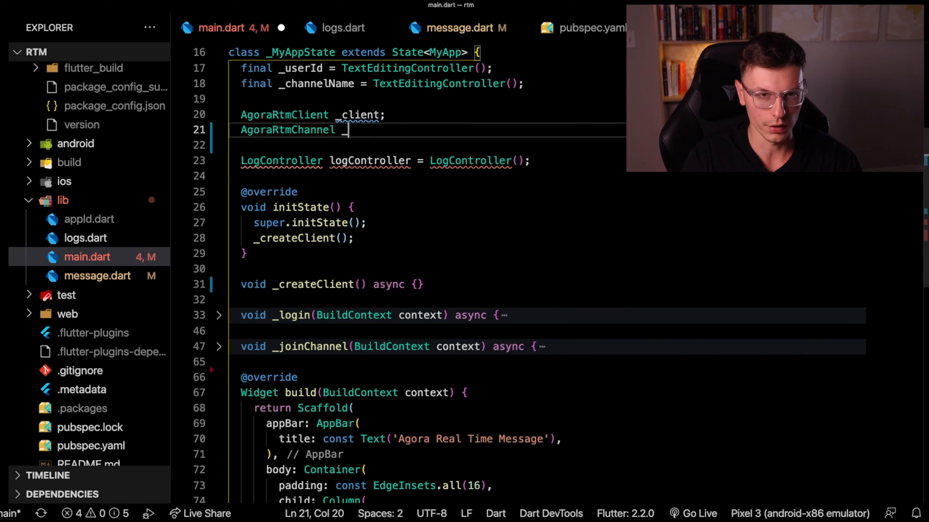
pyautogui.write('channel;')
pyautogui.write('_client = await AgoraRtmClient.createInstance(appId);')
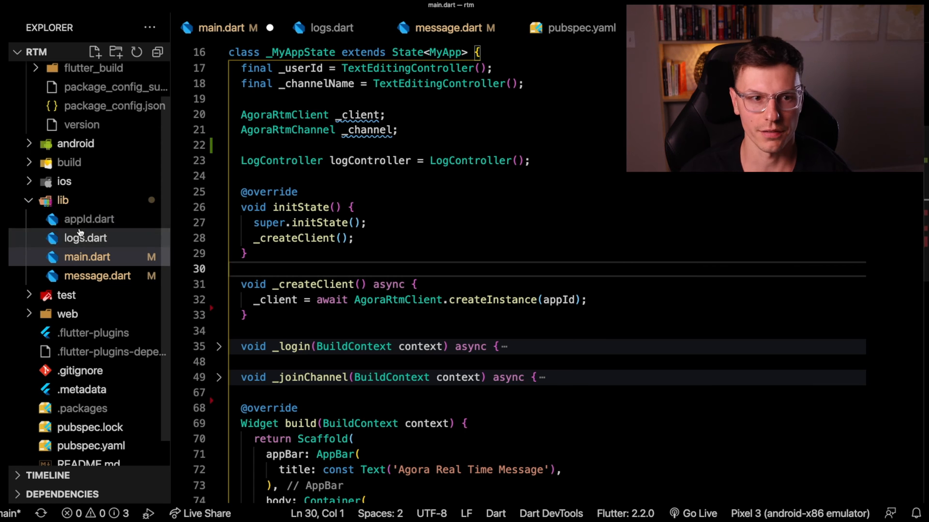
pyautogui.click(89, 219)
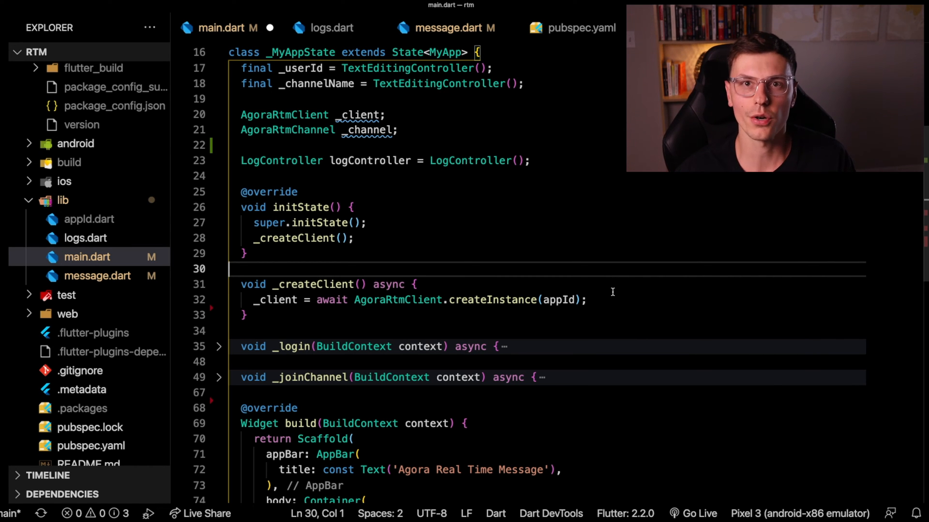
pyautogui.moveTo(561, 299)
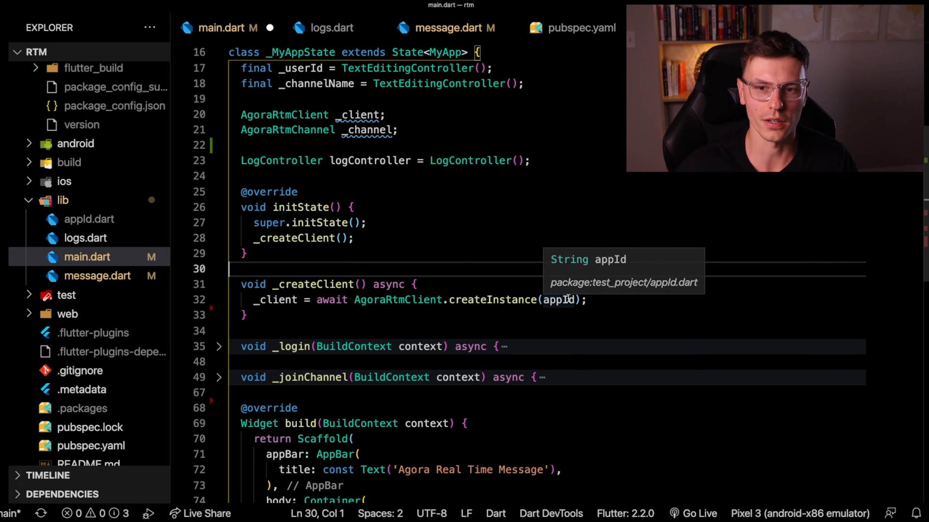
# Assign _client.onMessageReceived to log each private message via logController.addLog
pyautogui.write('_client.onMessageReceived = (AgoraRtmMessage message, String peerId){')
pyautogui.write('logController.addLog("Private Message from " + peerId + ": " + message.text);')
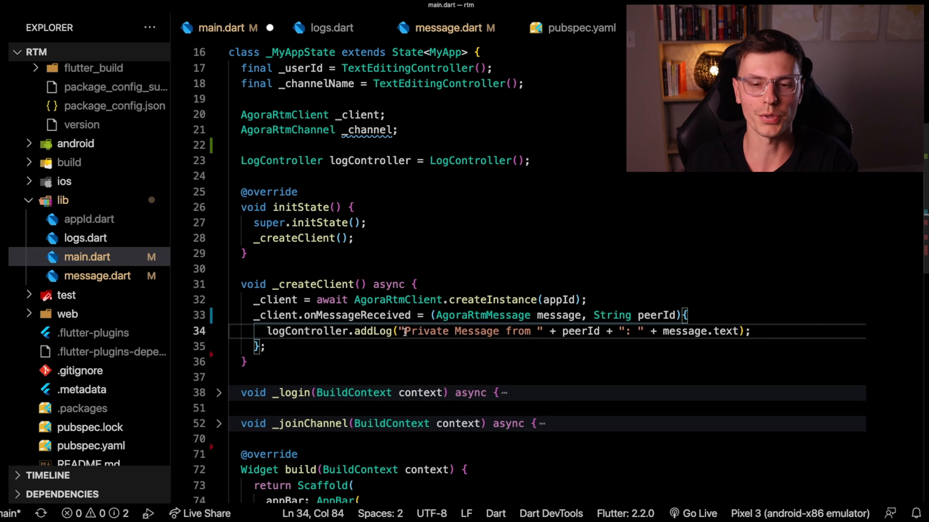
pyautogui.moveTo(435, 332)
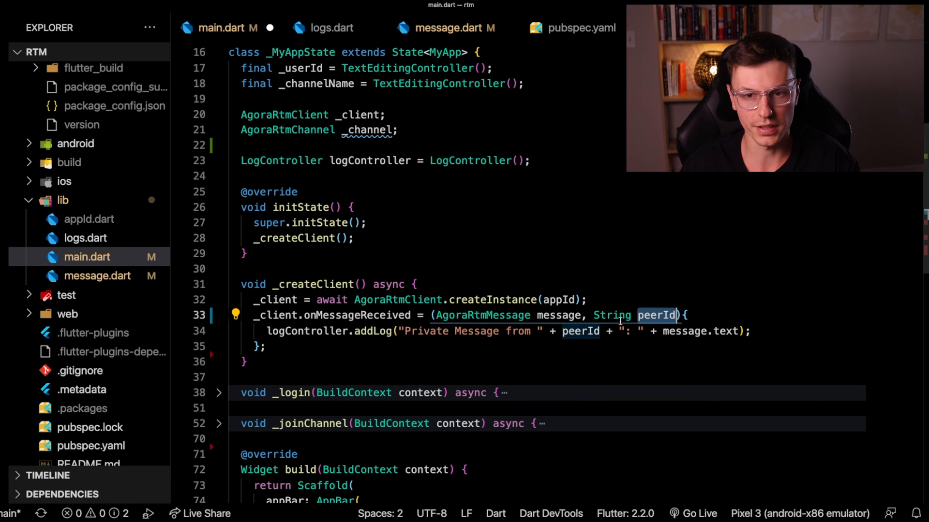
pyautogui.moveTo(560, 315)
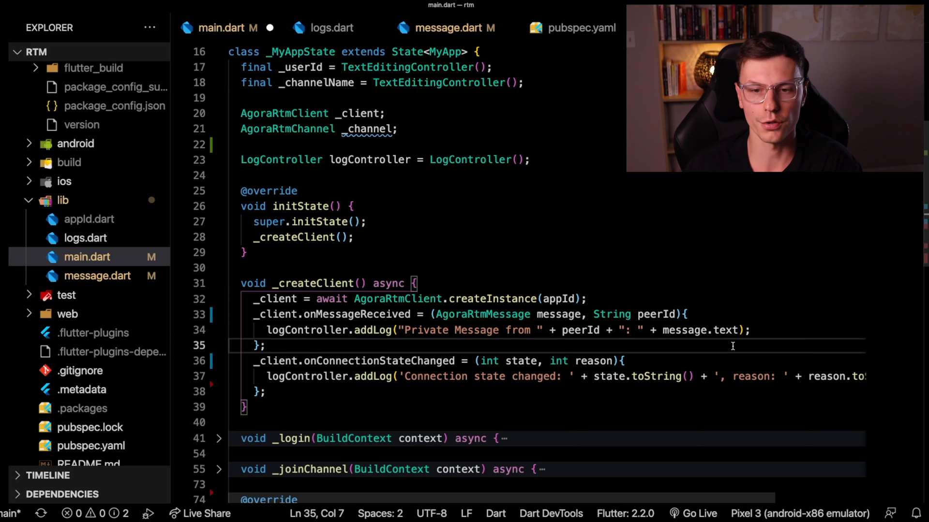
pyautogui.moveTo(649, 350)
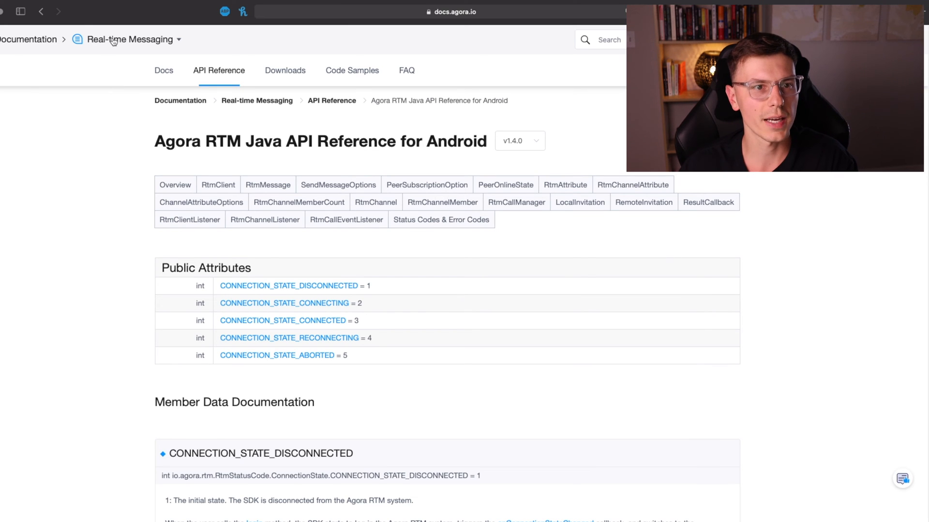
pyautogui.moveTo(343, 387)
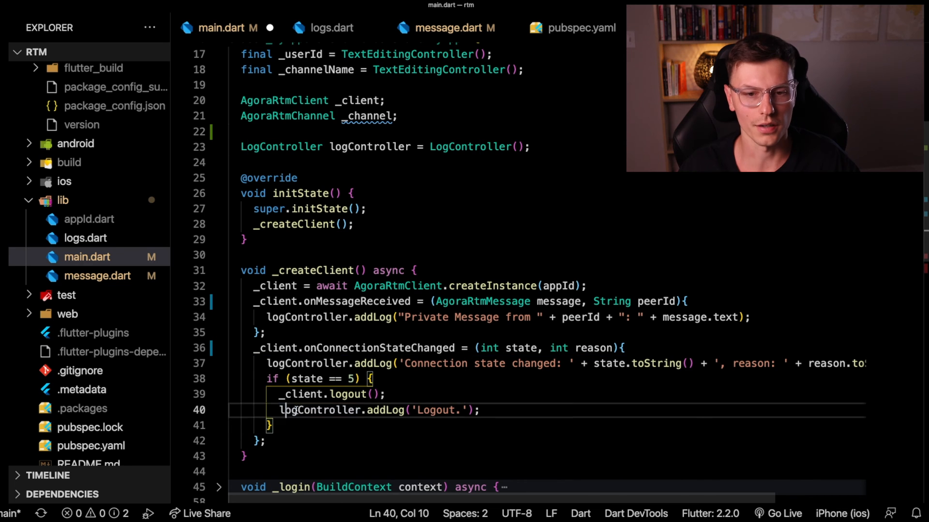
# Log the client out with a 'Logout.' log entry when connection state equals 5
pyautogui.write('.I')
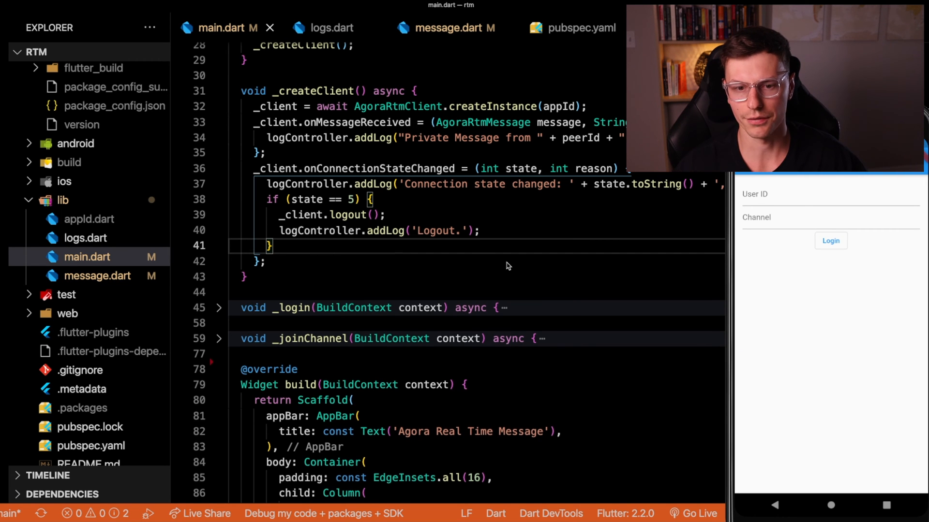
# Have _login await _client.login(null, userId) inside its try block
pyautogui.scroll(-3)
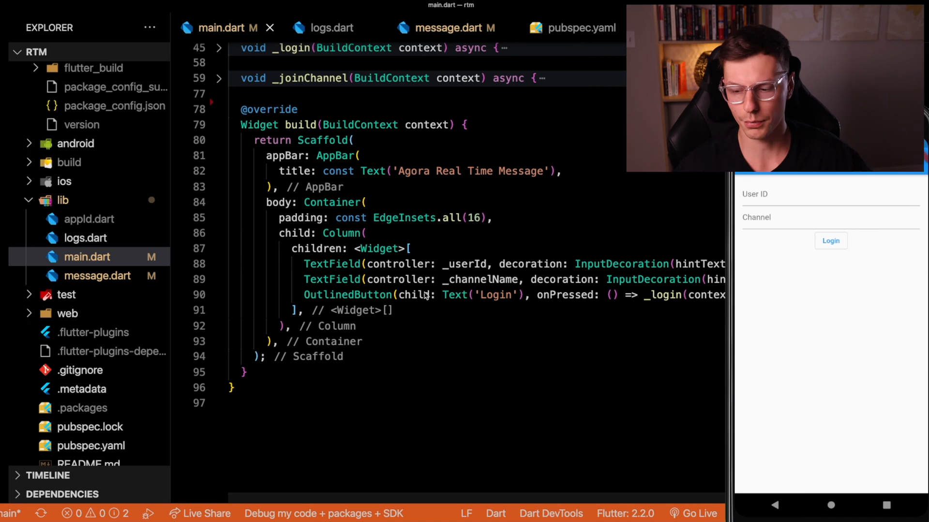
pyautogui.hscroll(3)
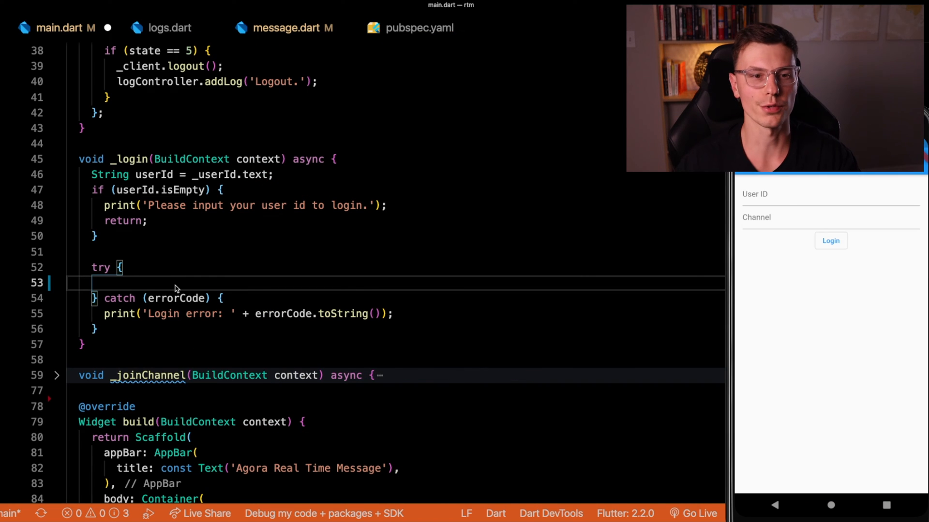
pyautogui.moveTo(853, 242)
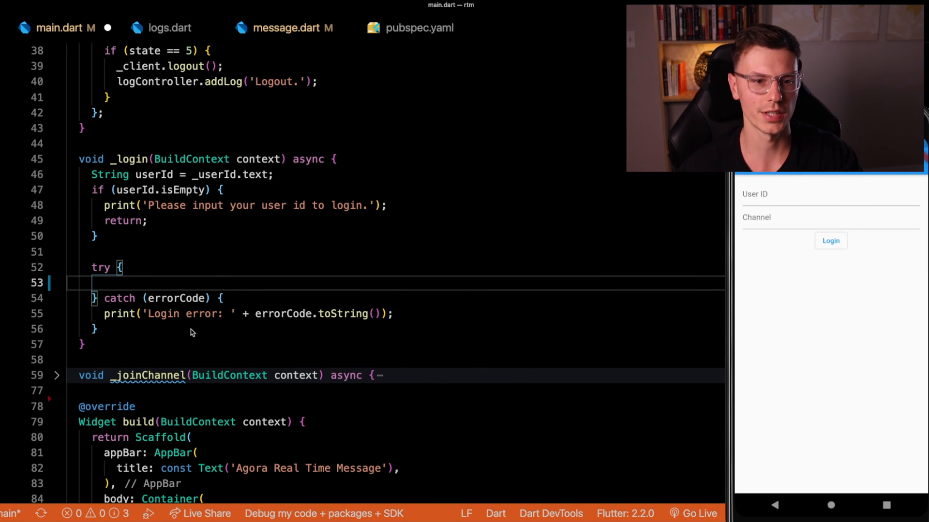
pyautogui.write('await _client.login(token, userId')
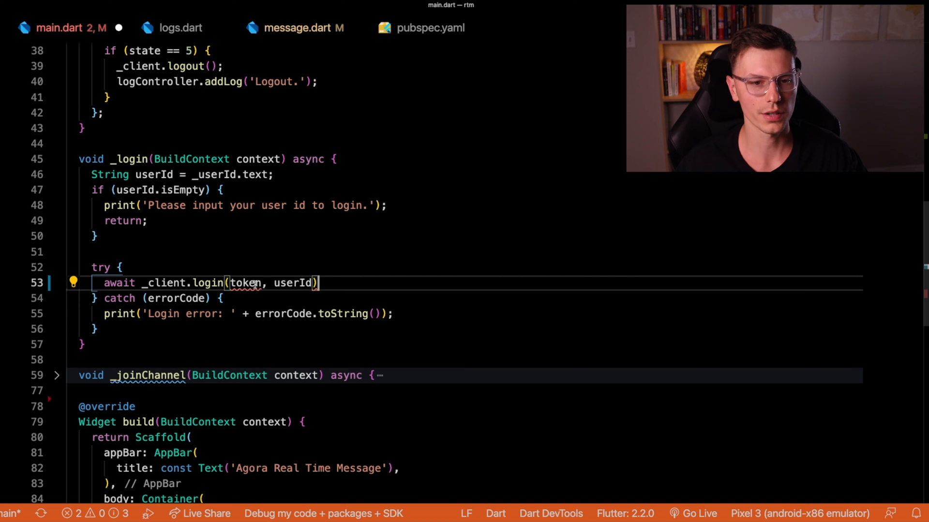
pyautogui.write('null')
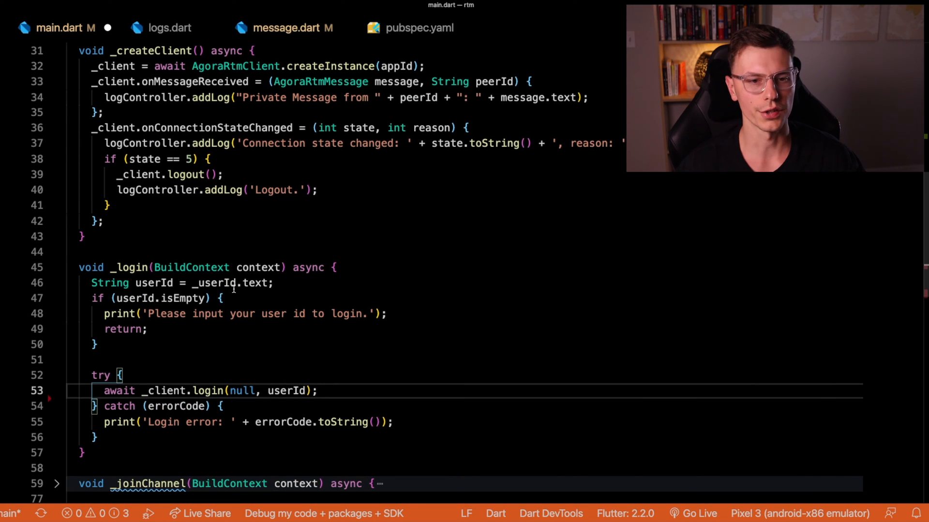
pyautogui.moveTo(215, 282)
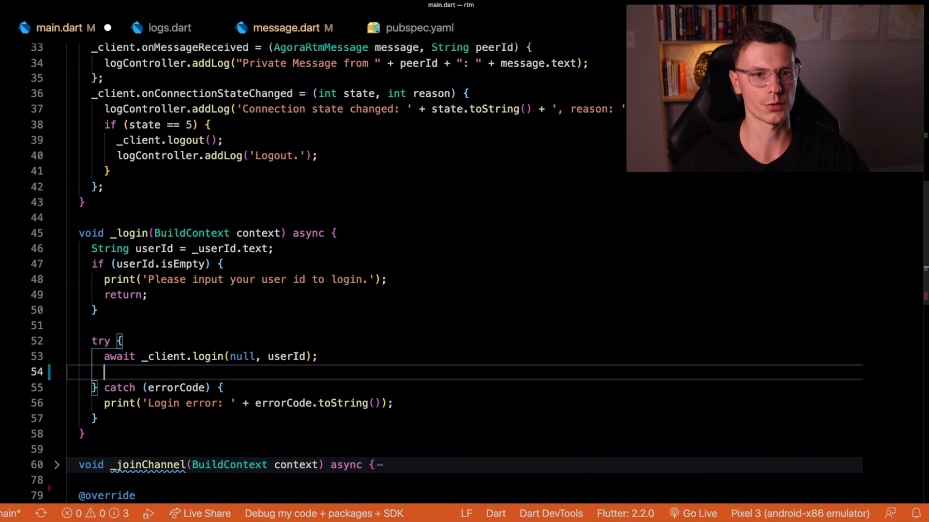
# Log 'Login success: ' + userId and then call _joinChannel(context)
pyautogui.write("logController.addLog('Login success: ' + userId);")
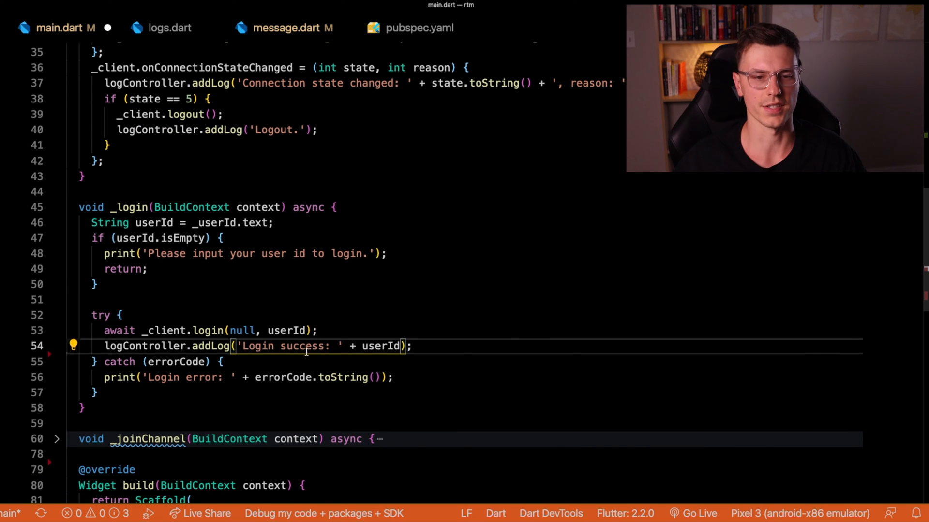
pyautogui.moveTo(385, 347)
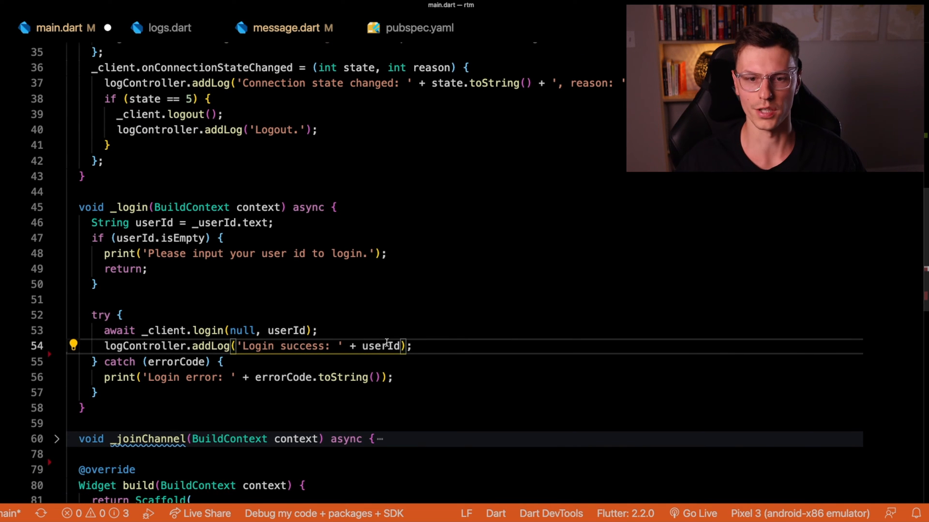
pyautogui.press('enter')
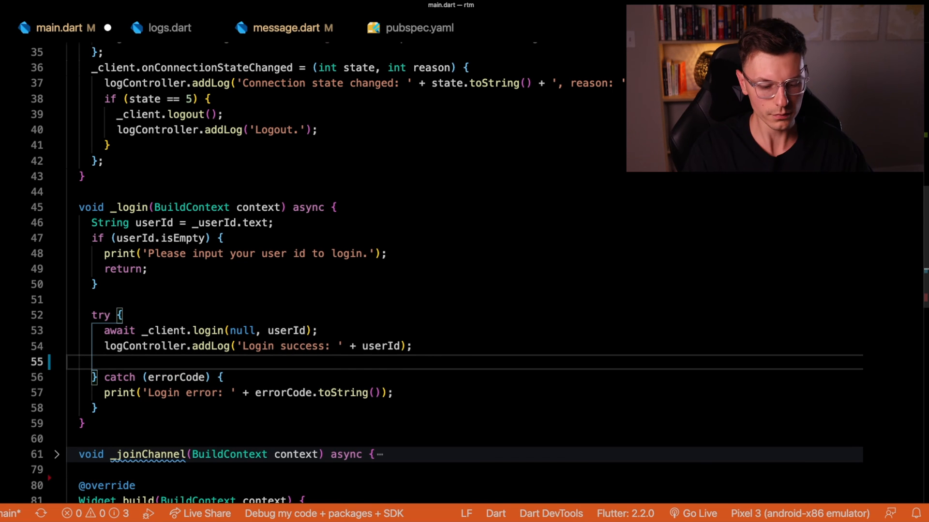
pyautogui.write('_joinChannel(context);')
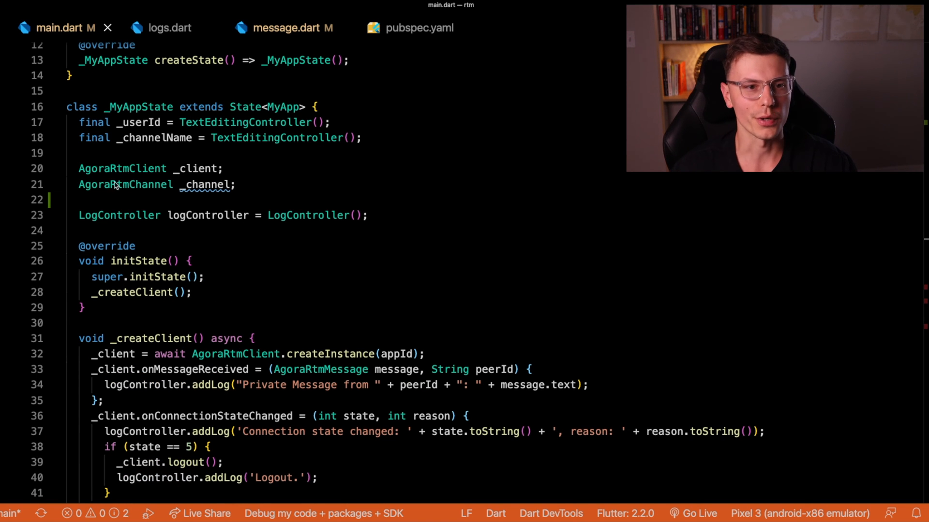
# Set _channel = await _createChannel(channelId) inside _joinChannel
pyautogui.doubleClick(128, 184)
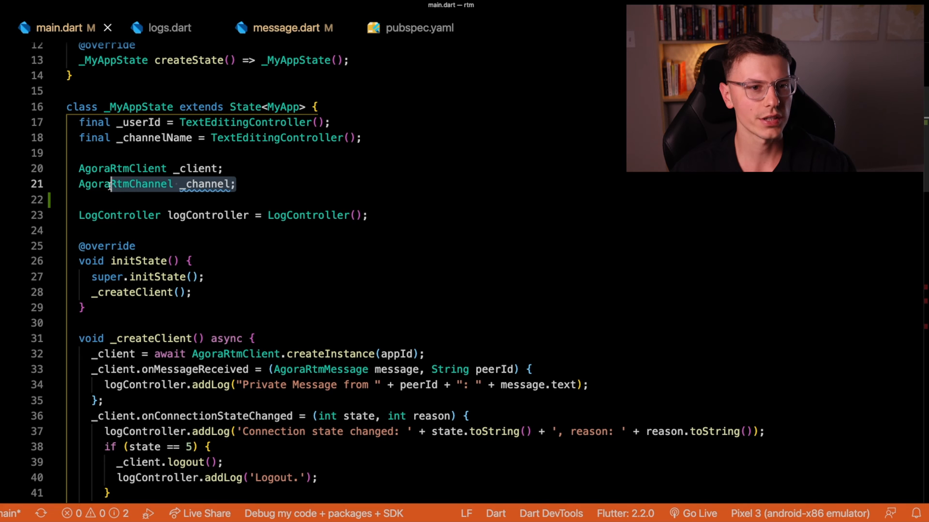
pyautogui.scroll(-3)
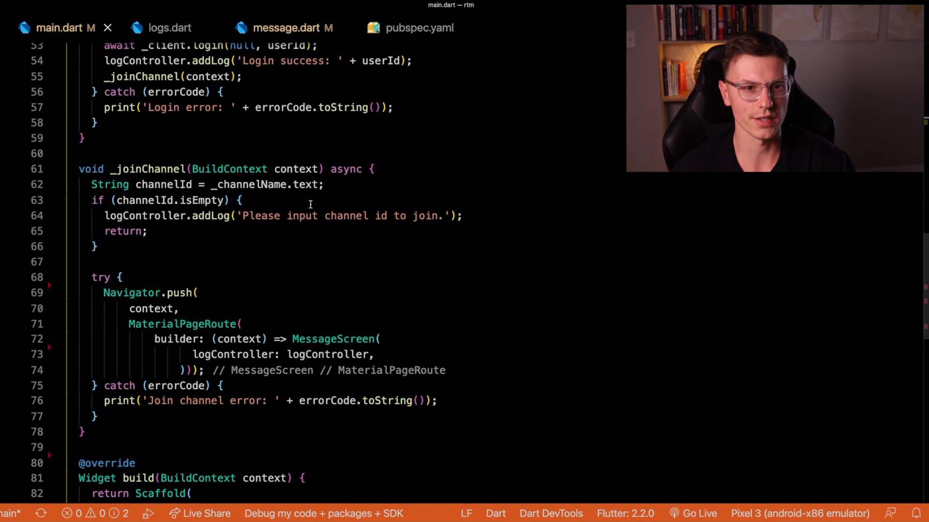
pyautogui.write('_channel = await _createChannel(channelId);')
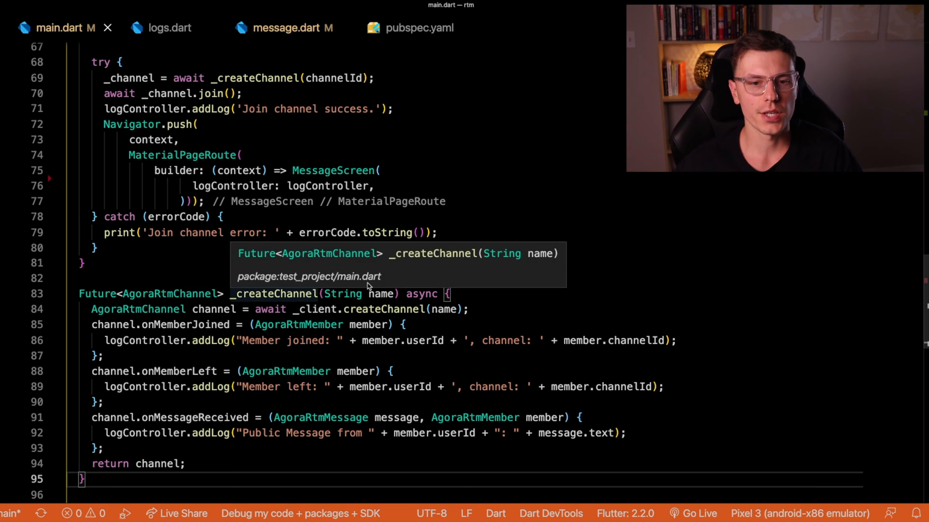
pyautogui.moveTo(155, 139)
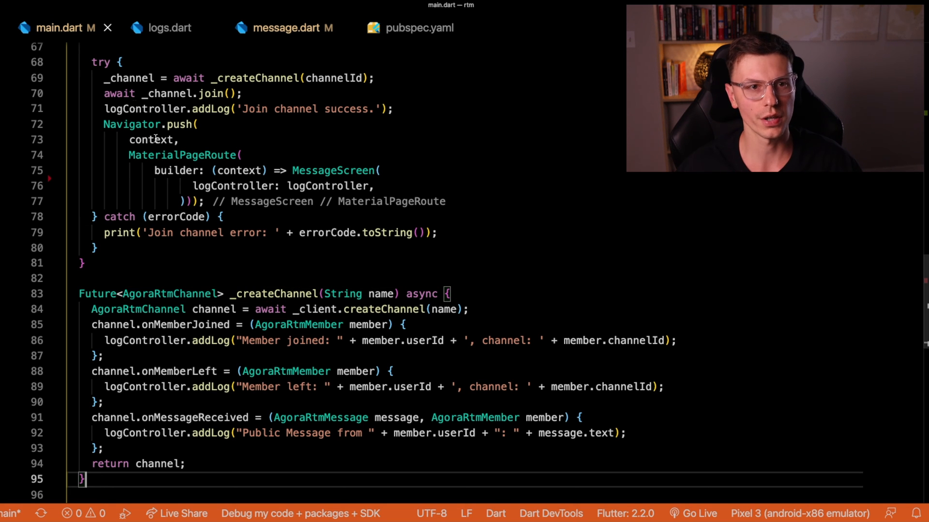
pyautogui.moveTo(128, 77)
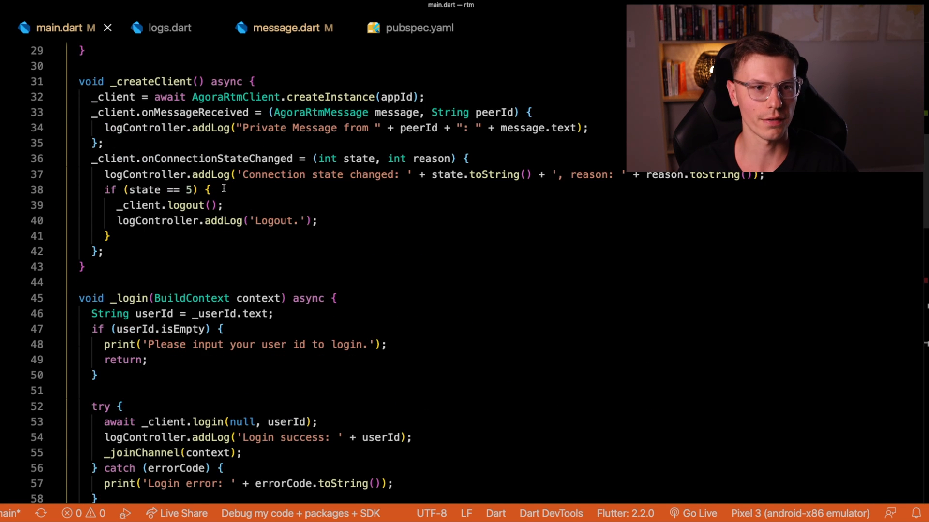
# With message.dart open, log into the emulator app as user tadas on channel tadas
pyautogui.scroll(-3)
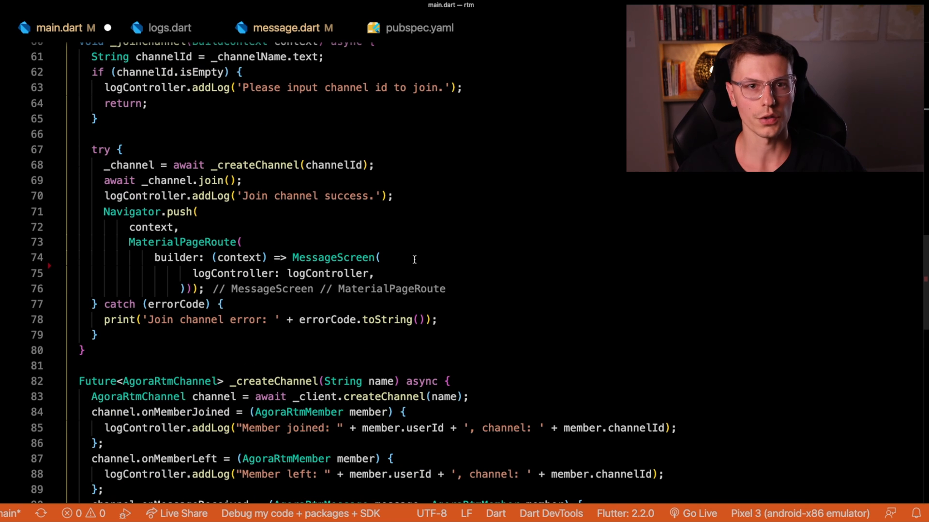
pyautogui.click(382, 257)
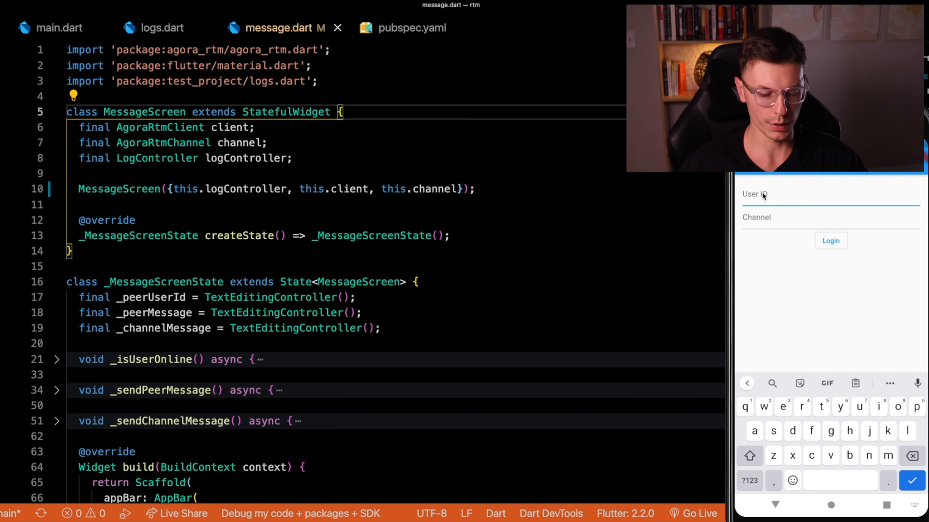
pyautogui.write('tadas')
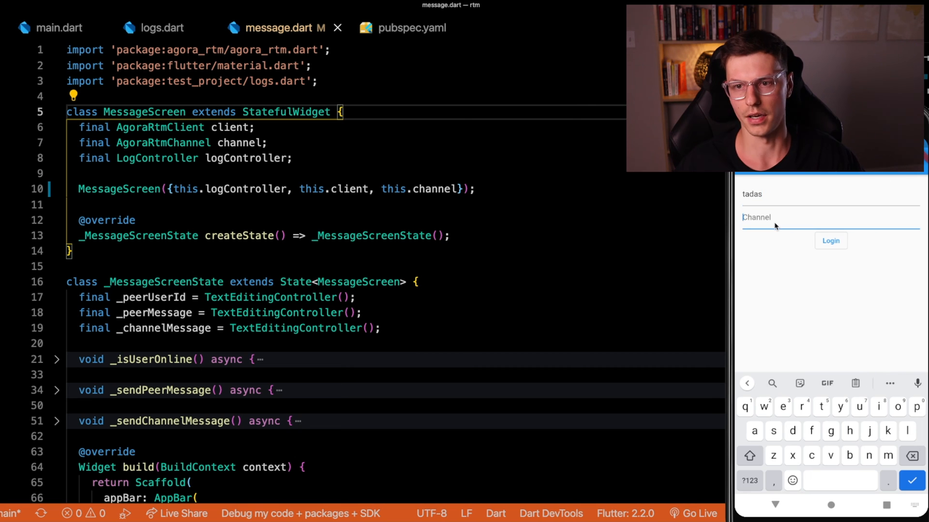
pyautogui.write('tadas')
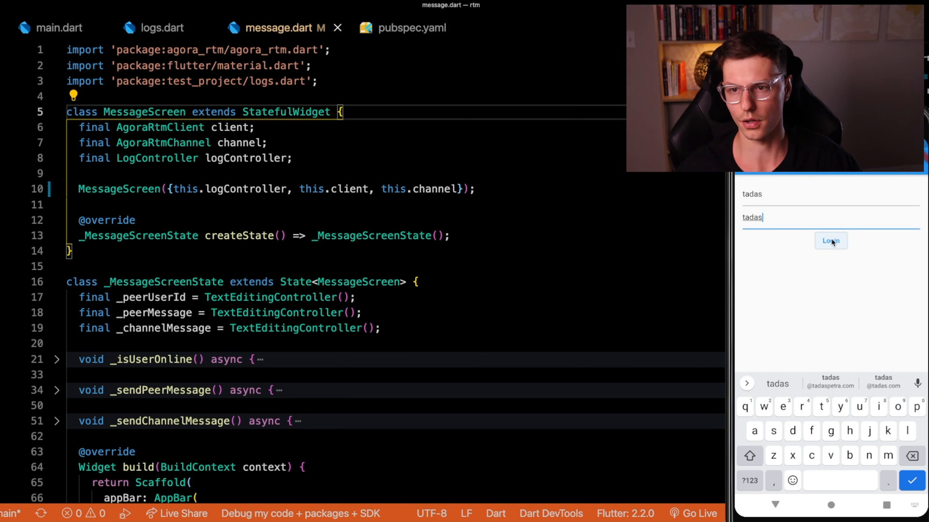
pyautogui.click(830, 241)
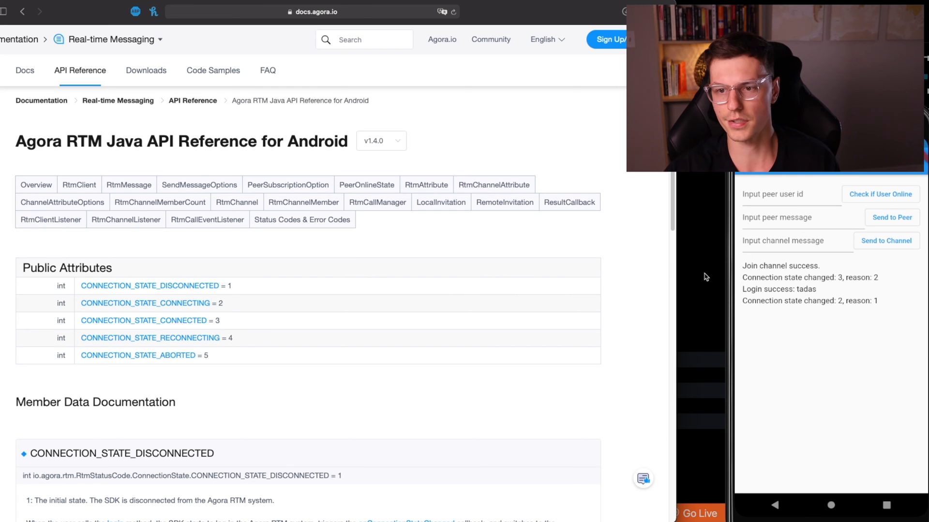
pyautogui.moveTo(198, 314)
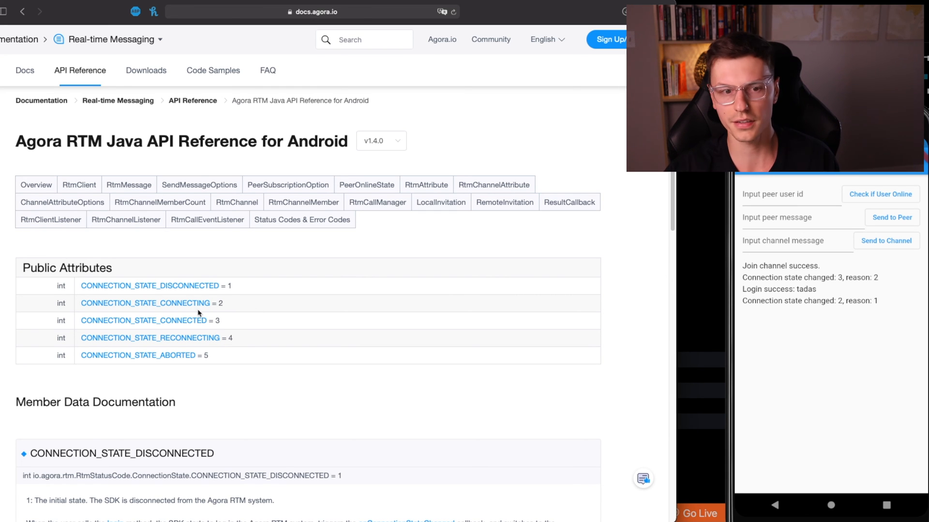
pyautogui.moveTo(689, 219)
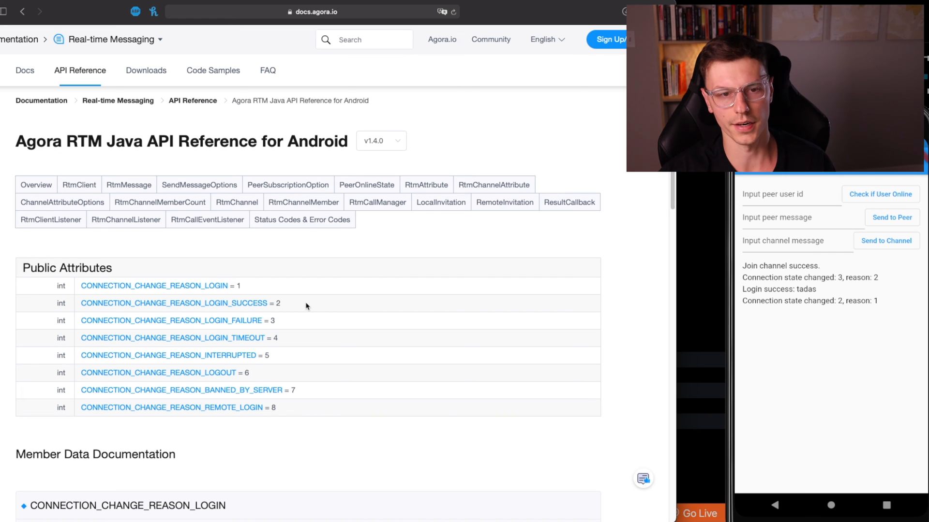
pyautogui.moveTo(364, 330)
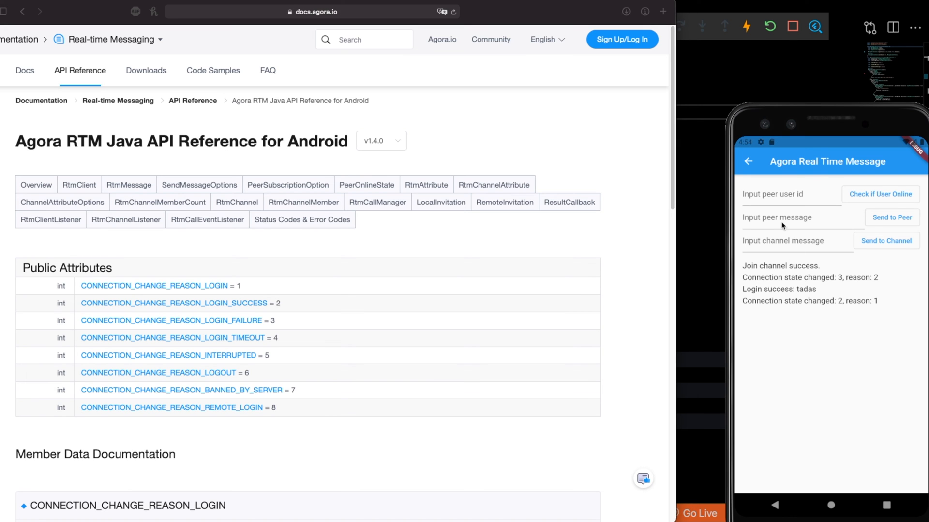
# Type hello into the channel message field on the emulator
pyautogui.click(793, 241)
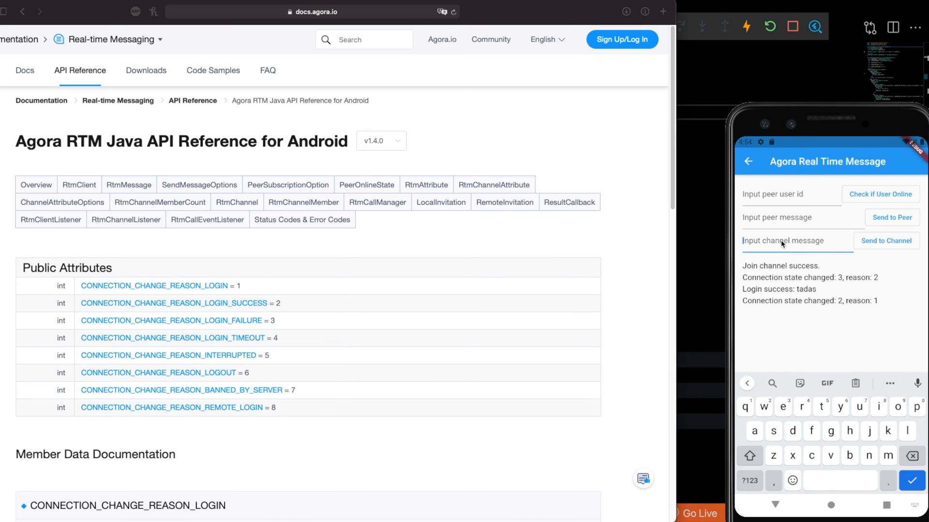
pyautogui.write('hello')
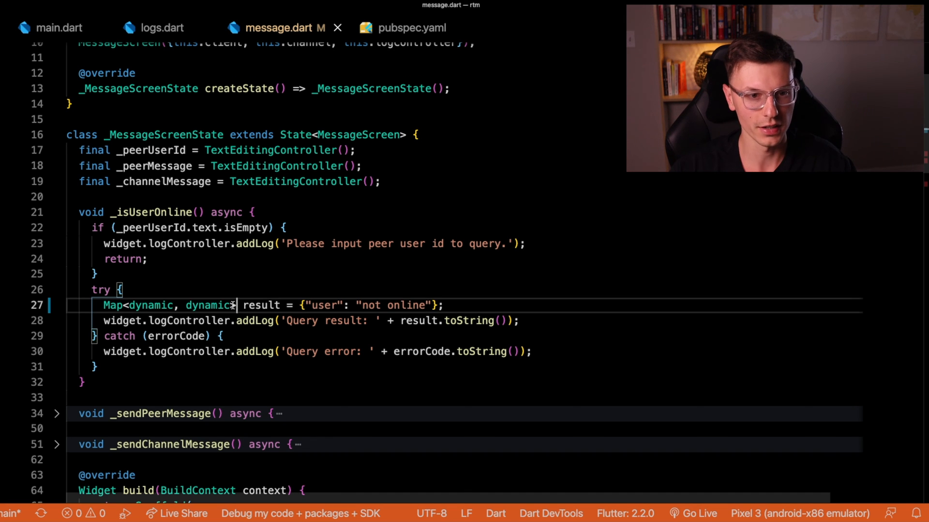
# Replace the placeholder with await widget.client.queryPeersOnlineStatus([_peerUserId.text]) and check whether agora is online
pyautogui.moveTo(241, 304); pyautogui.dragTo(444, 304)
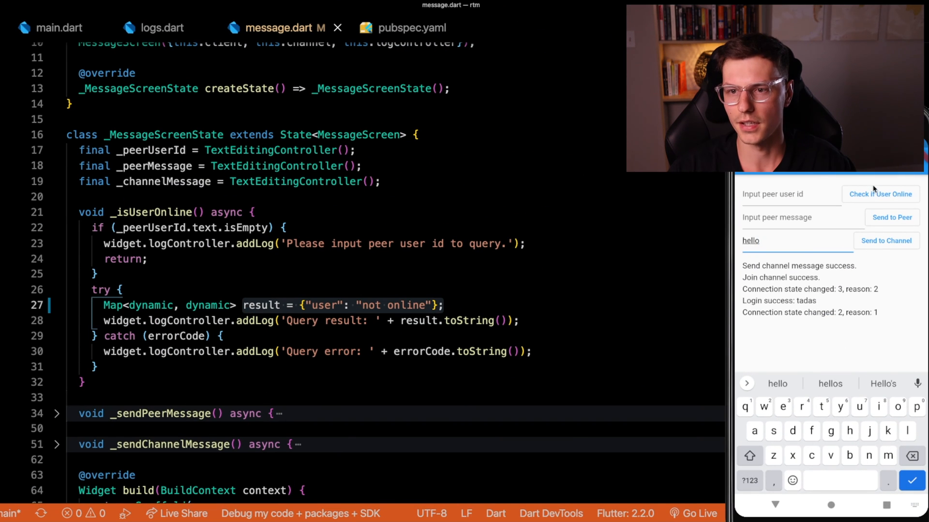
pyautogui.click(879, 194)
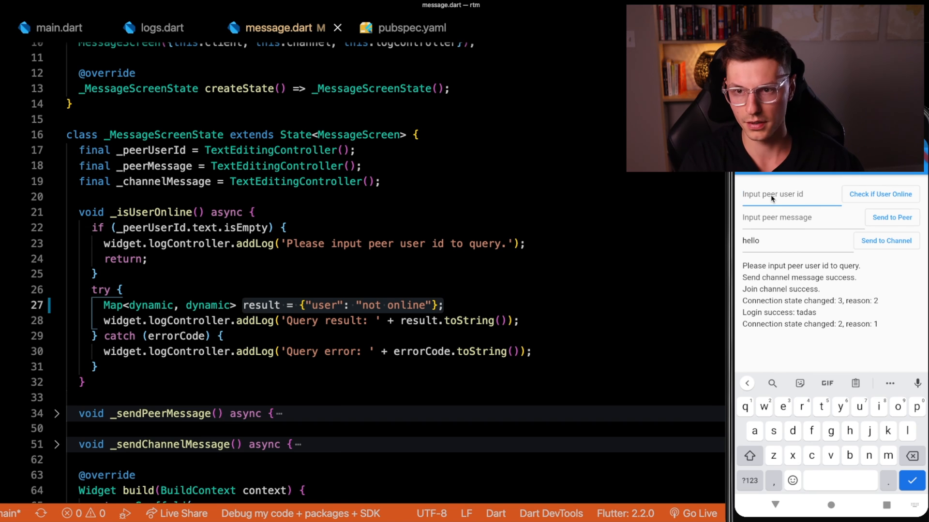
pyautogui.write('agora')
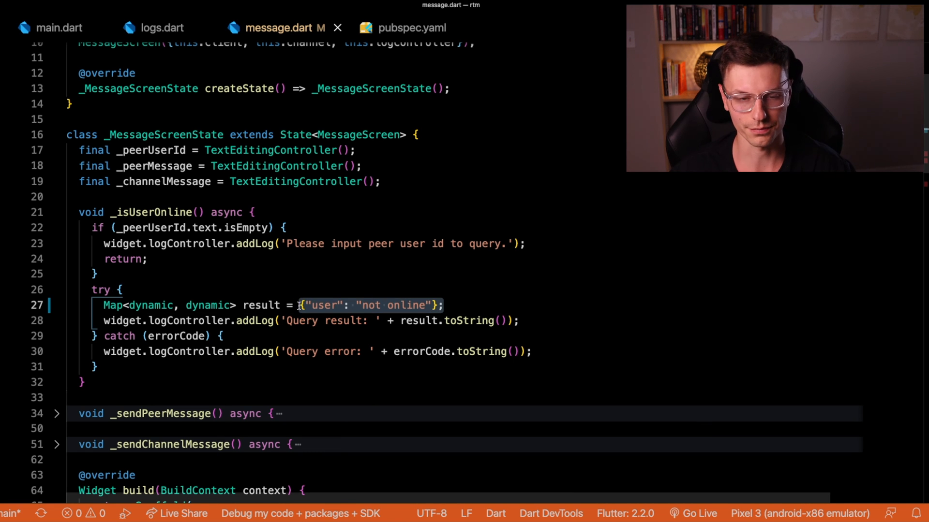
pyautogui.write('await widget.client.queryPeersOnlineStatus([_peerUserId.text]);')
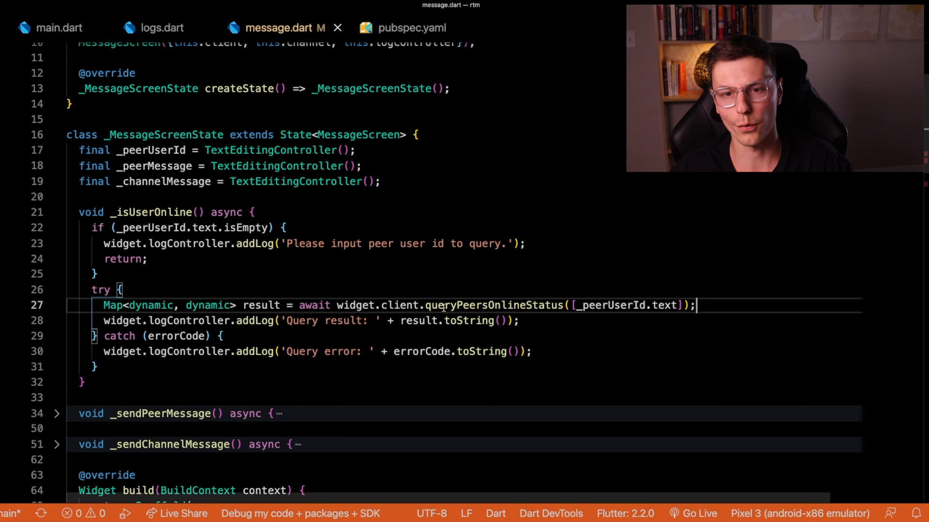
pyautogui.moveTo(655, 341)
pyautogui.write('agora')
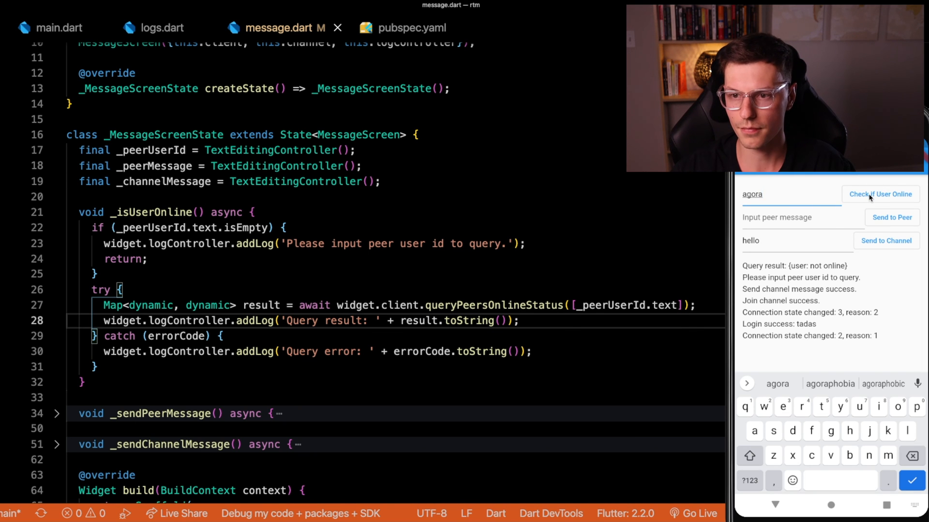
pyautogui.click(879, 193)
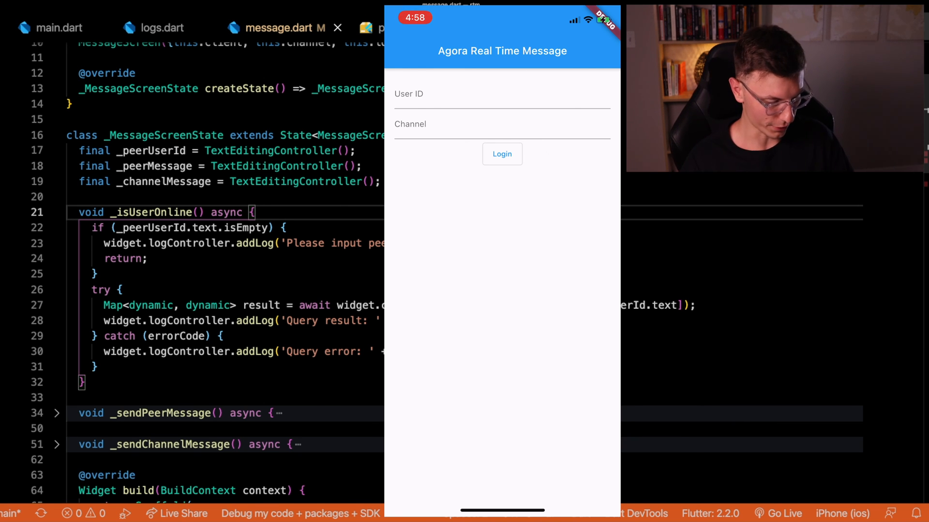
# Log the iOS app in as user agora on channel tadas, then recheck agora's online status from Android
pyautogui.click(501, 97)
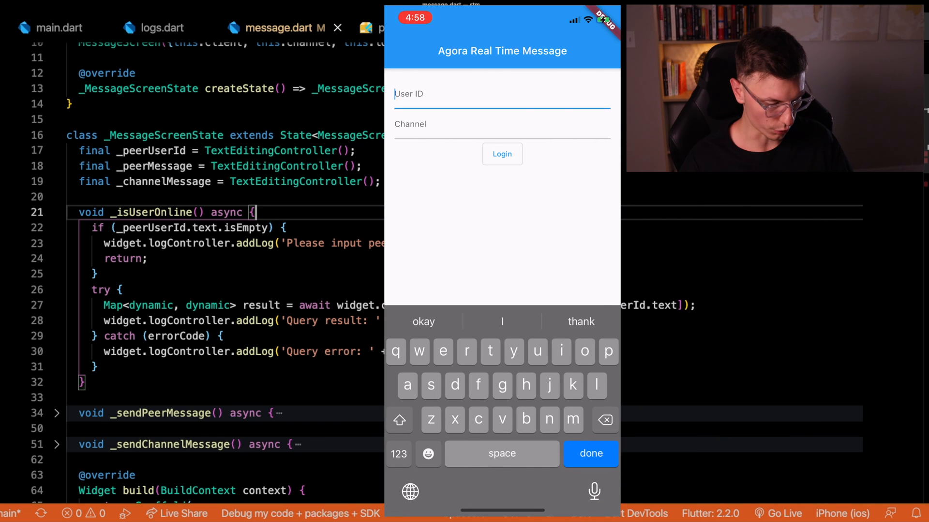
pyautogui.write('agora')
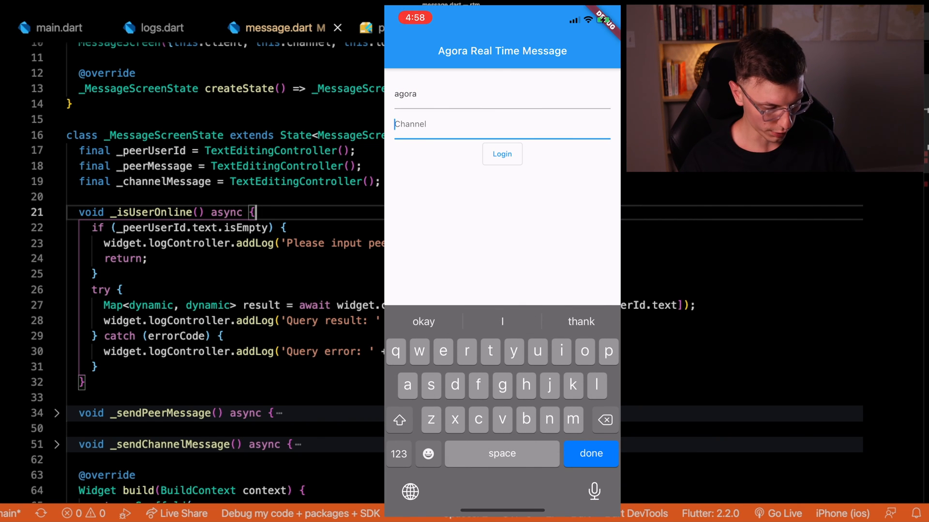
pyautogui.write('tadas')
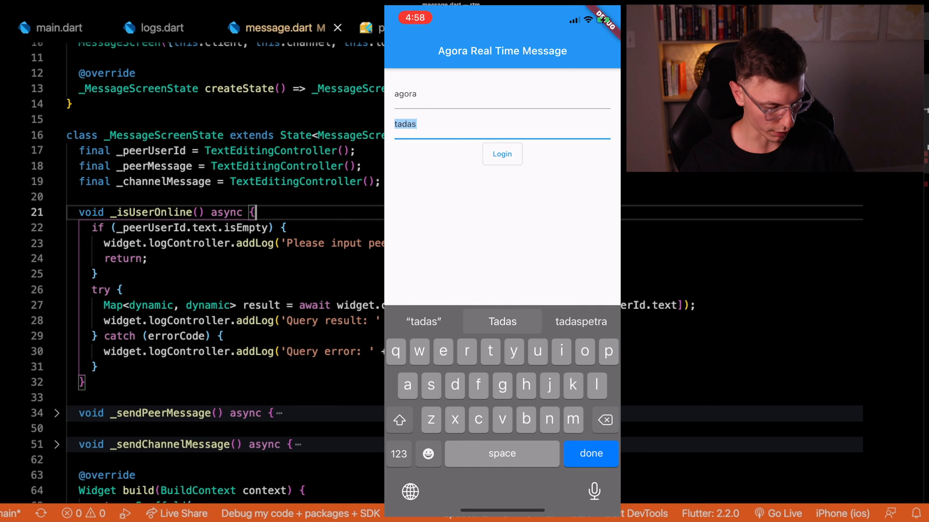
pyautogui.click(502, 153)
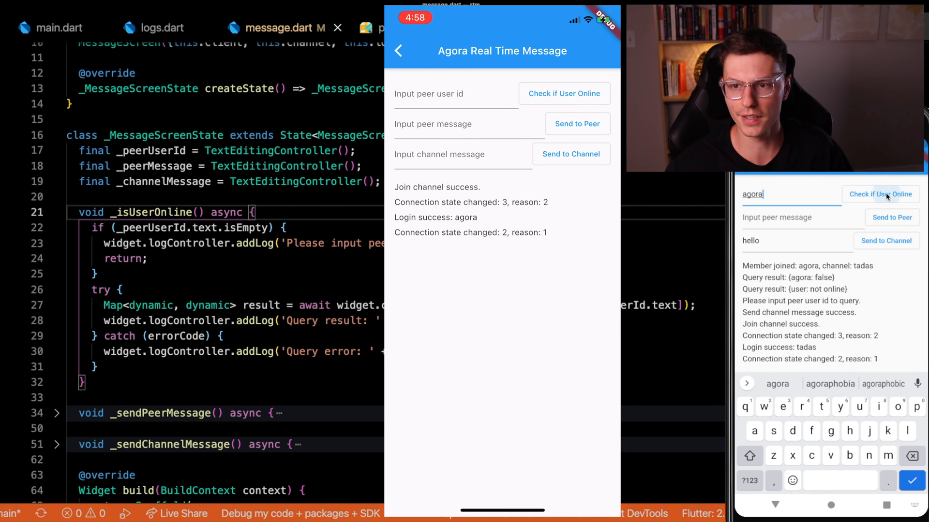
pyautogui.click(880, 193)
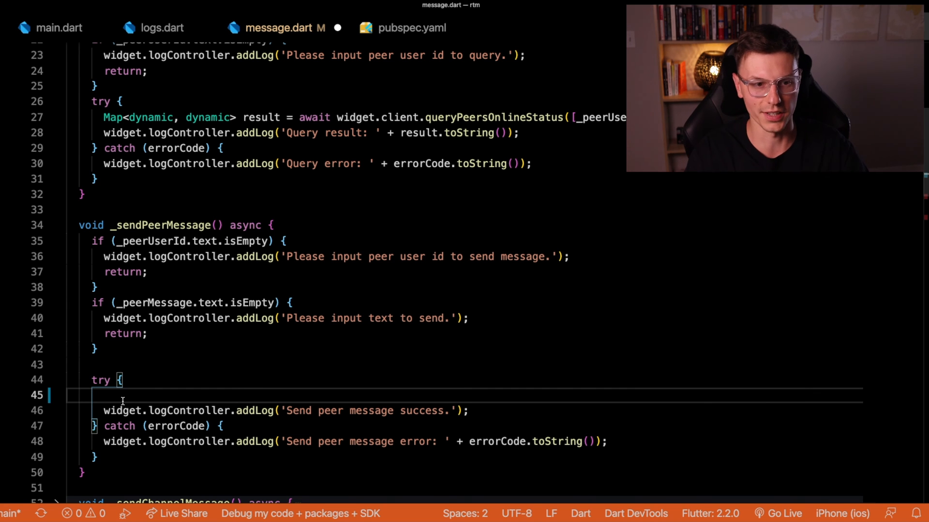
# Build AgoraRtmMessage.fromText(_peerMessage.text) and await sendMessageToPeer(_peerUserId.text, message) in _sendPeerMessage
pyautogui.write('AgoraRtmMessage message')
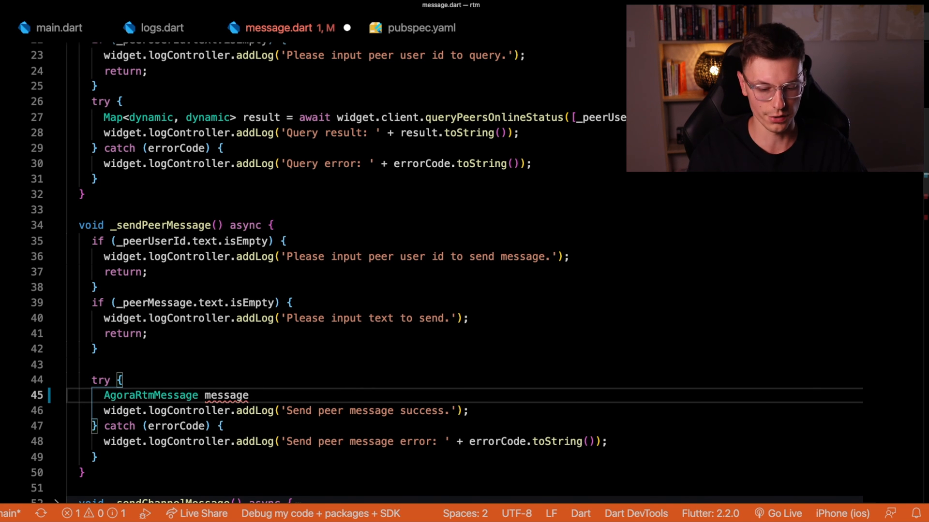
pyautogui.write('= AgoraRtmMessage.fromText(_peerMessage.text);')
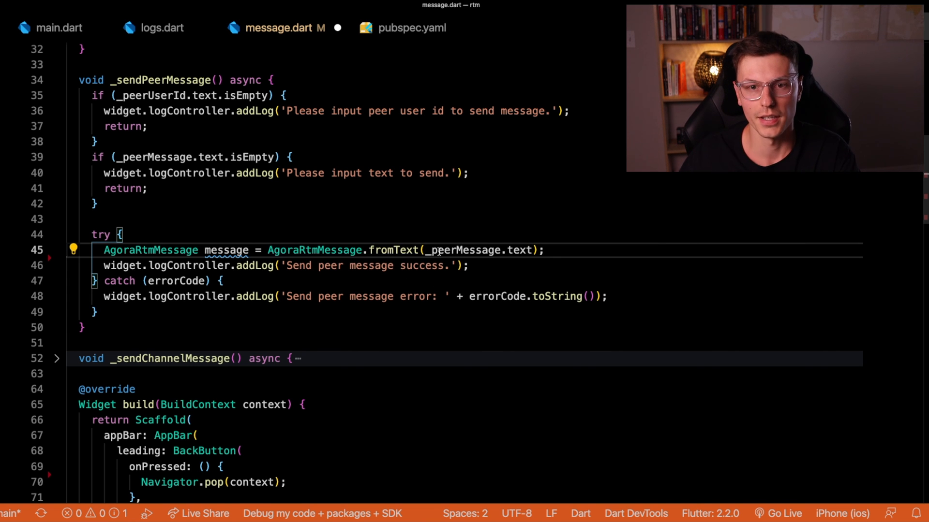
pyautogui.moveTo(549, 249)
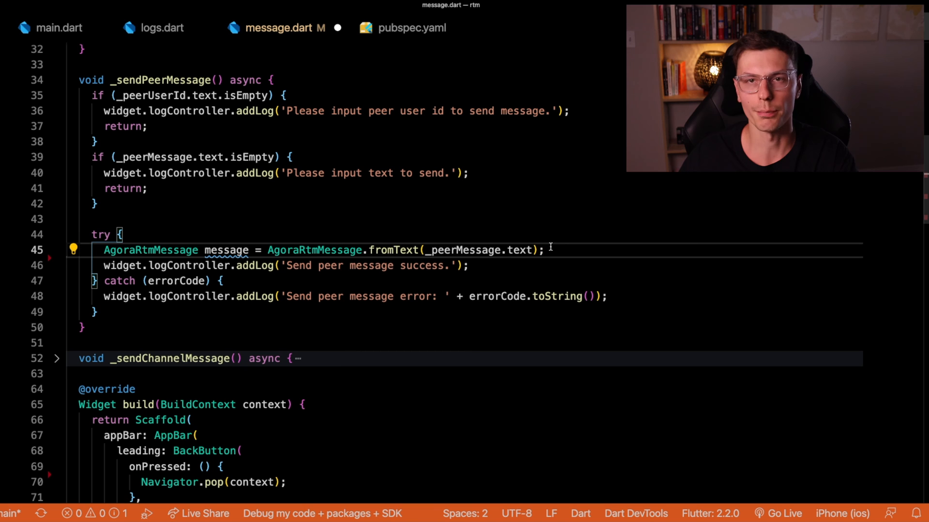
pyautogui.write('await widget.client.sendMessageToPeer(_peerUserId.text, message);')
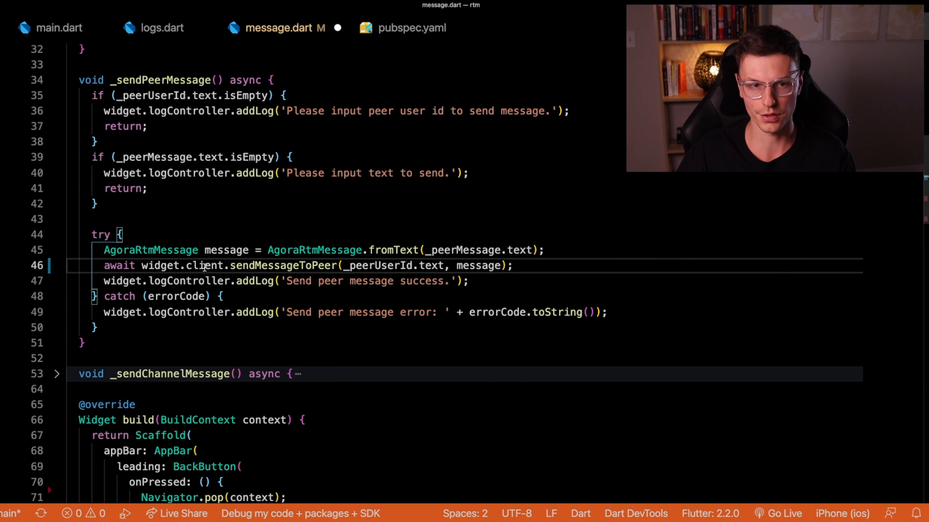
pyautogui.moveTo(296, 281)
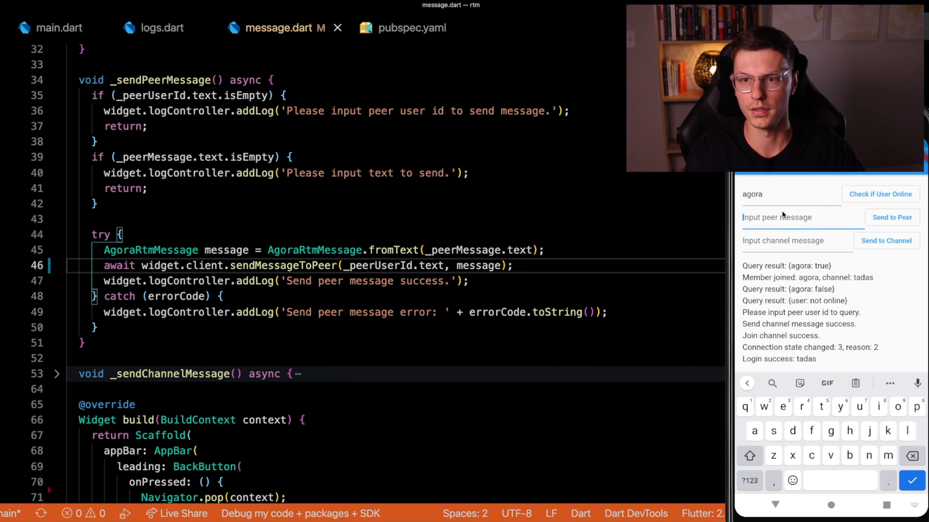
# Enter the peer message 'hey from tad' on the Android app
pyautogui.write('hey')
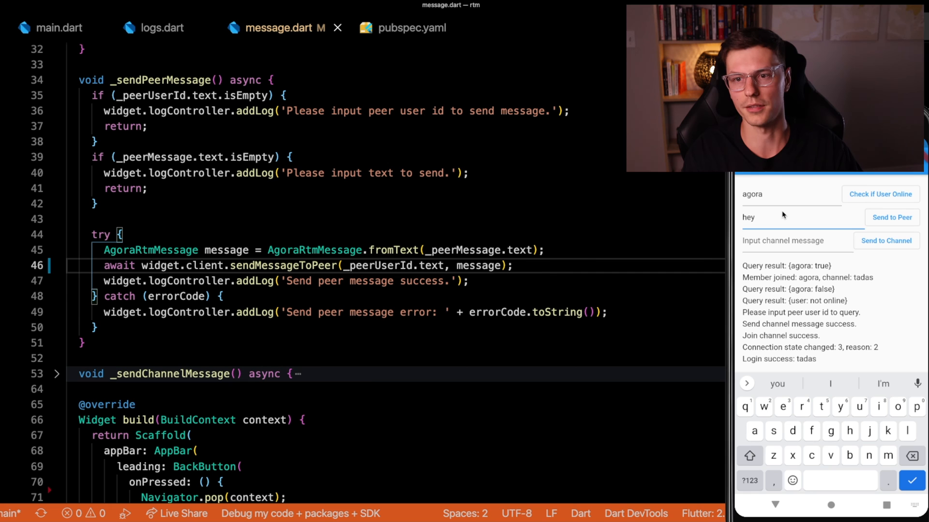
pyautogui.write('from tad')
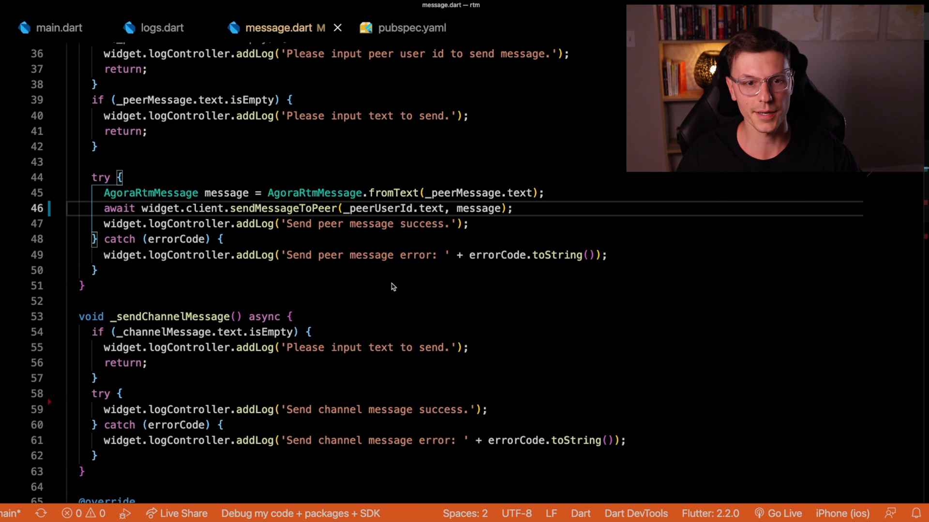
# Add await widget.channel.sendMessage(AgoraRtmMessage.fromText(_channelMessage.text)) in _sendChannelMessage and send peer and channel messages to iOS
pyautogui.scroll(-3)
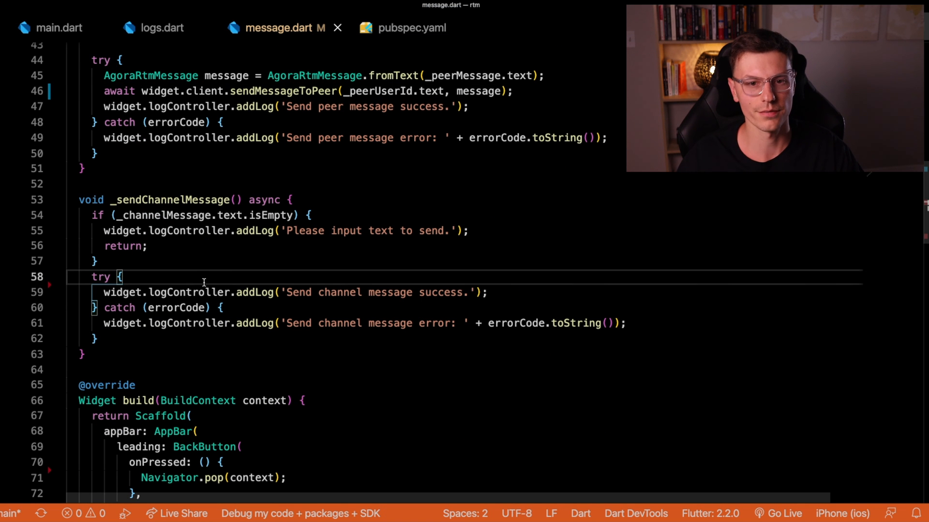
pyautogui.moveTo(254, 292)
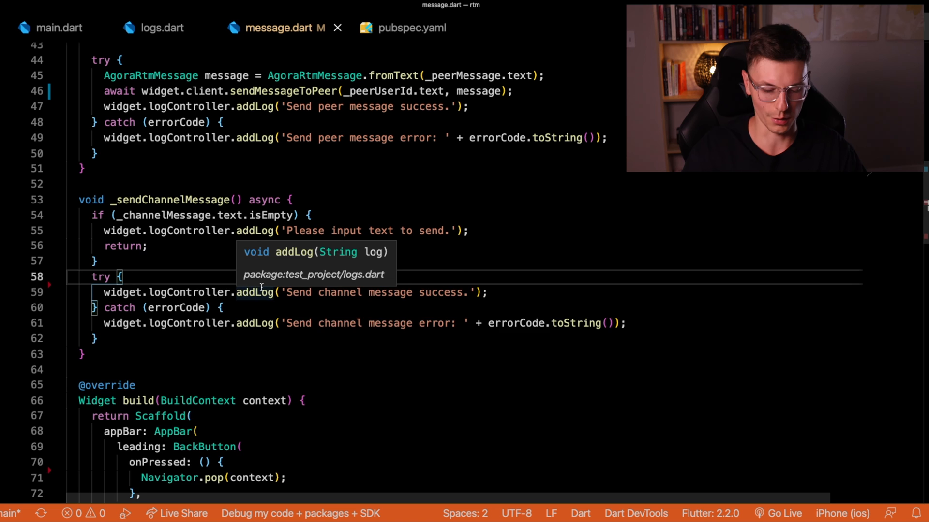
pyautogui.write('await w')
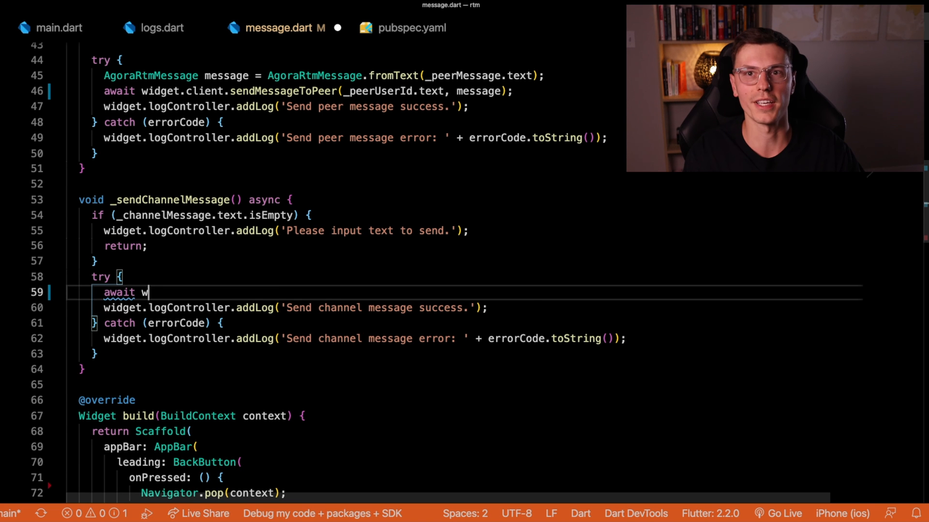
pyautogui.write('idget.channel')
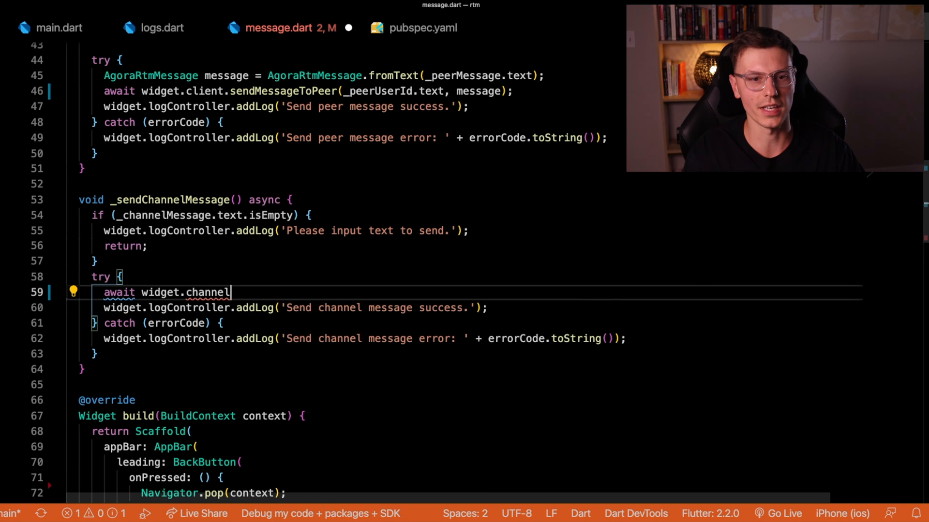
pyautogui.write('.sendMessage(AgoraRtmMess')
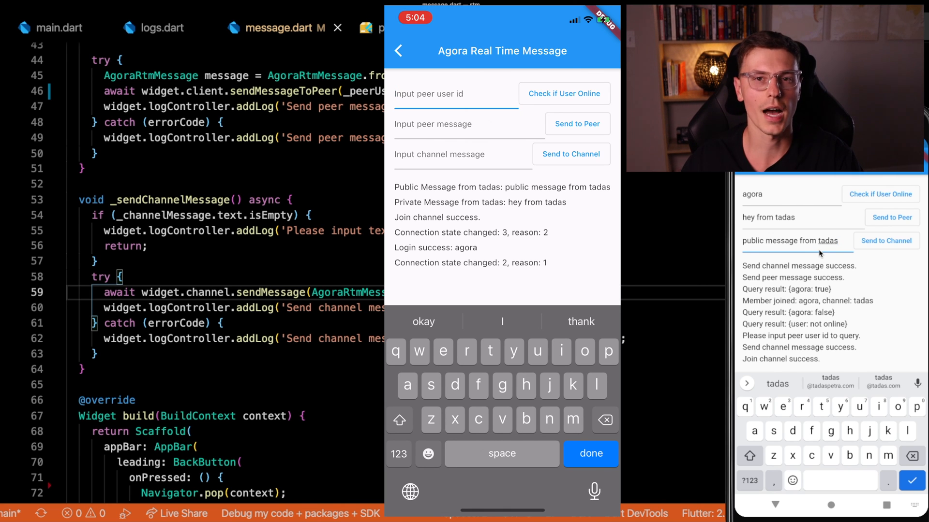
pyautogui.click(590, 454)
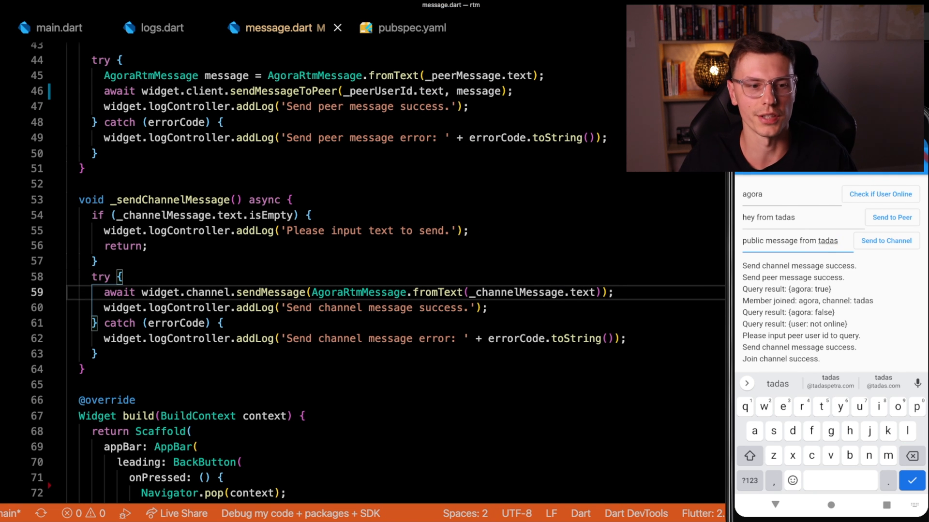
pyautogui.click(402, 28)
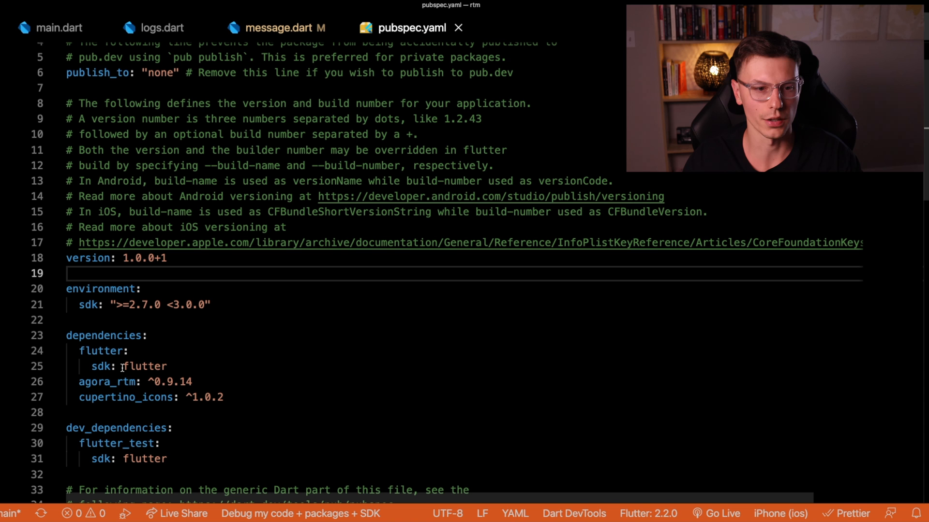
pyautogui.click(54, 28)
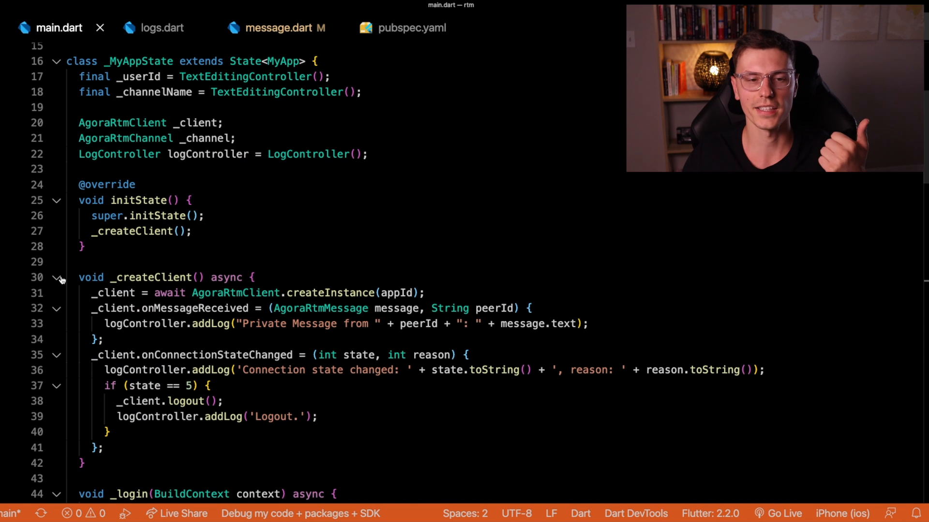
pyautogui.moveTo(50, 290)
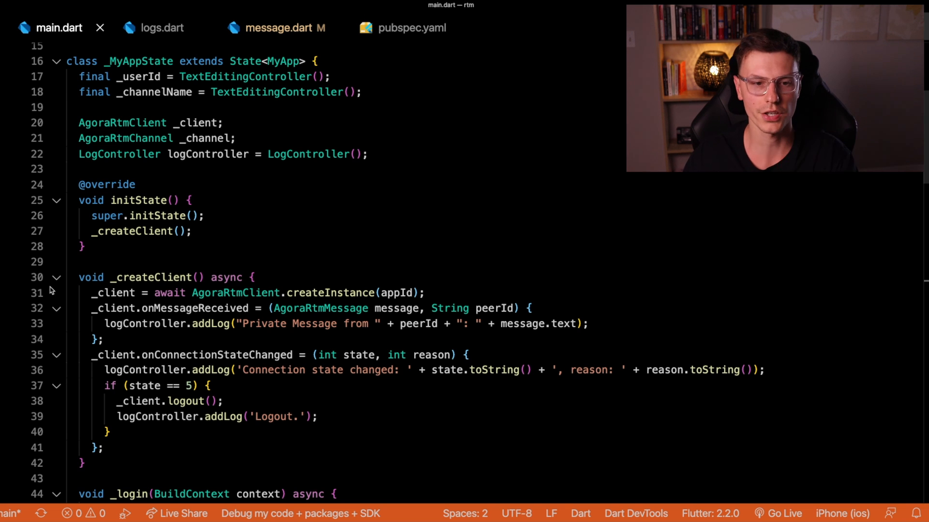
pyautogui.scroll(-3)
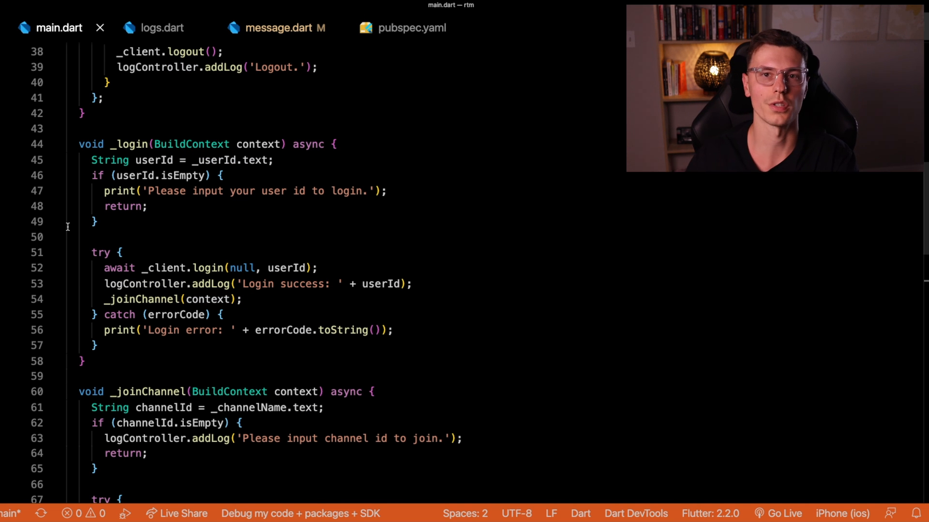
pyautogui.scroll(-3)
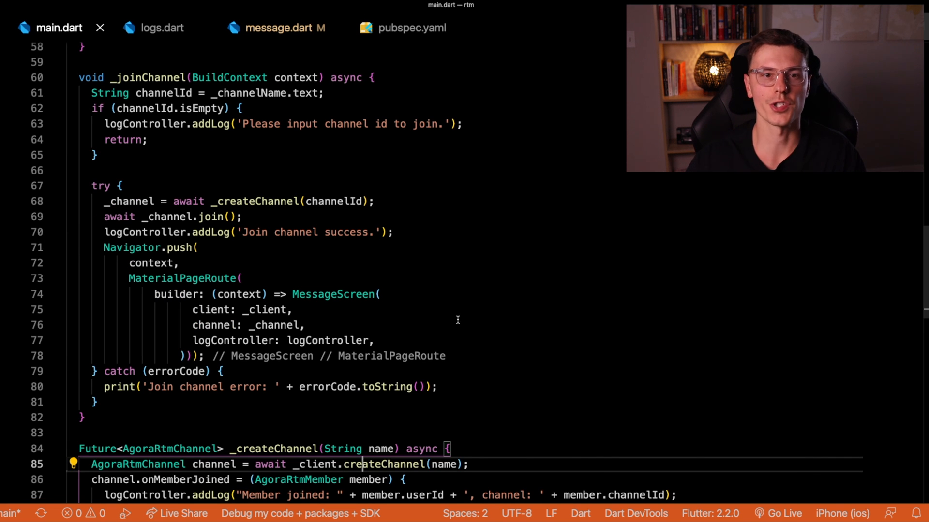
pyautogui.click(278, 28)
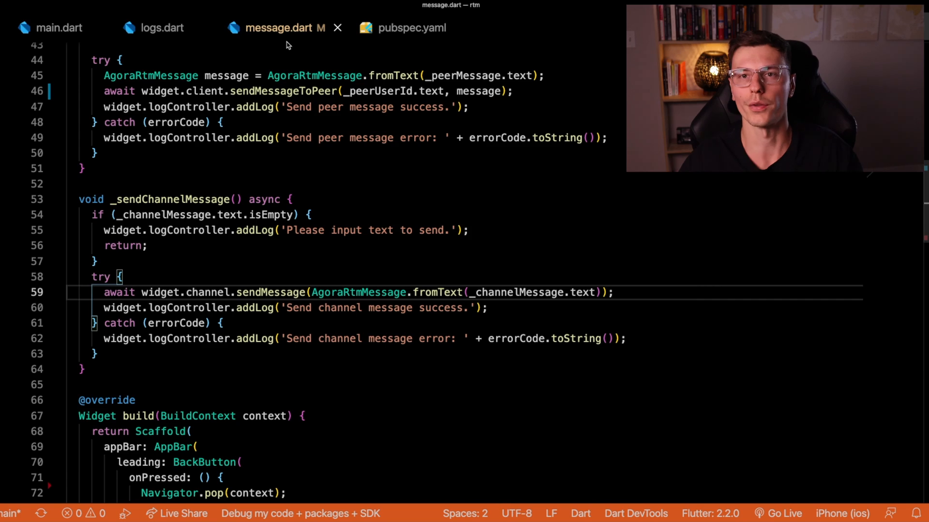